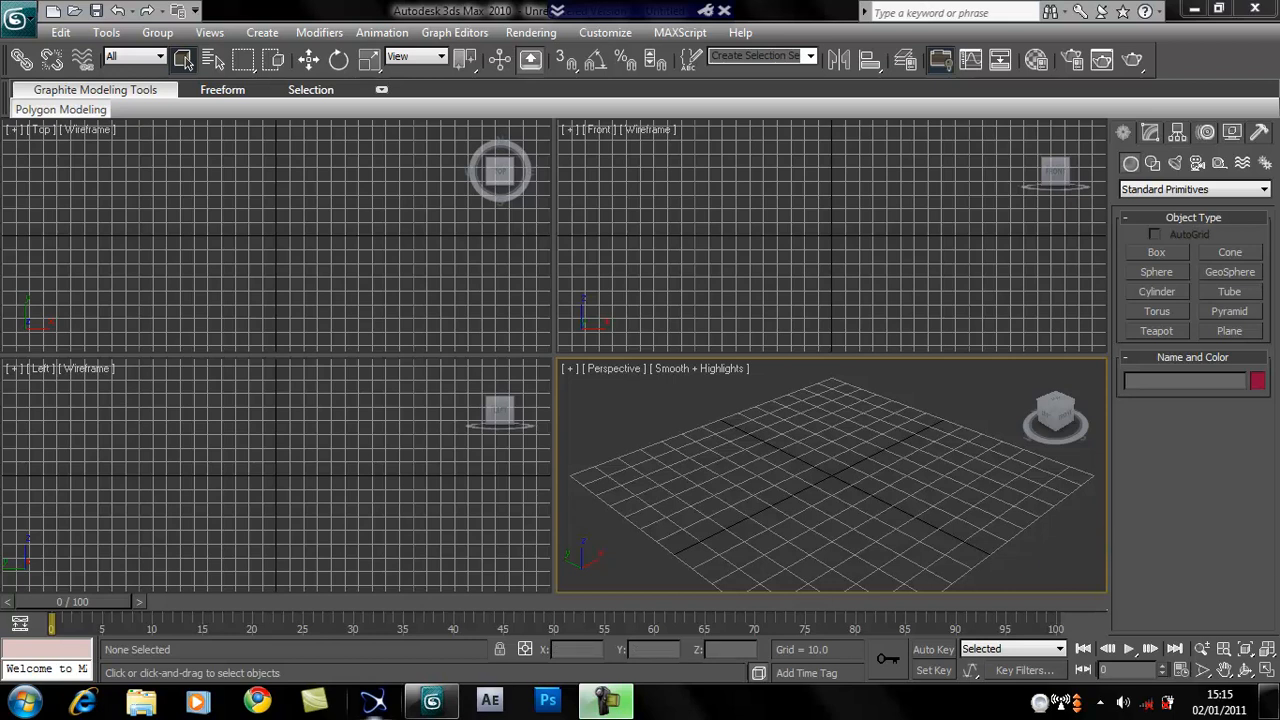
pyautogui.moveTo(696, 520)
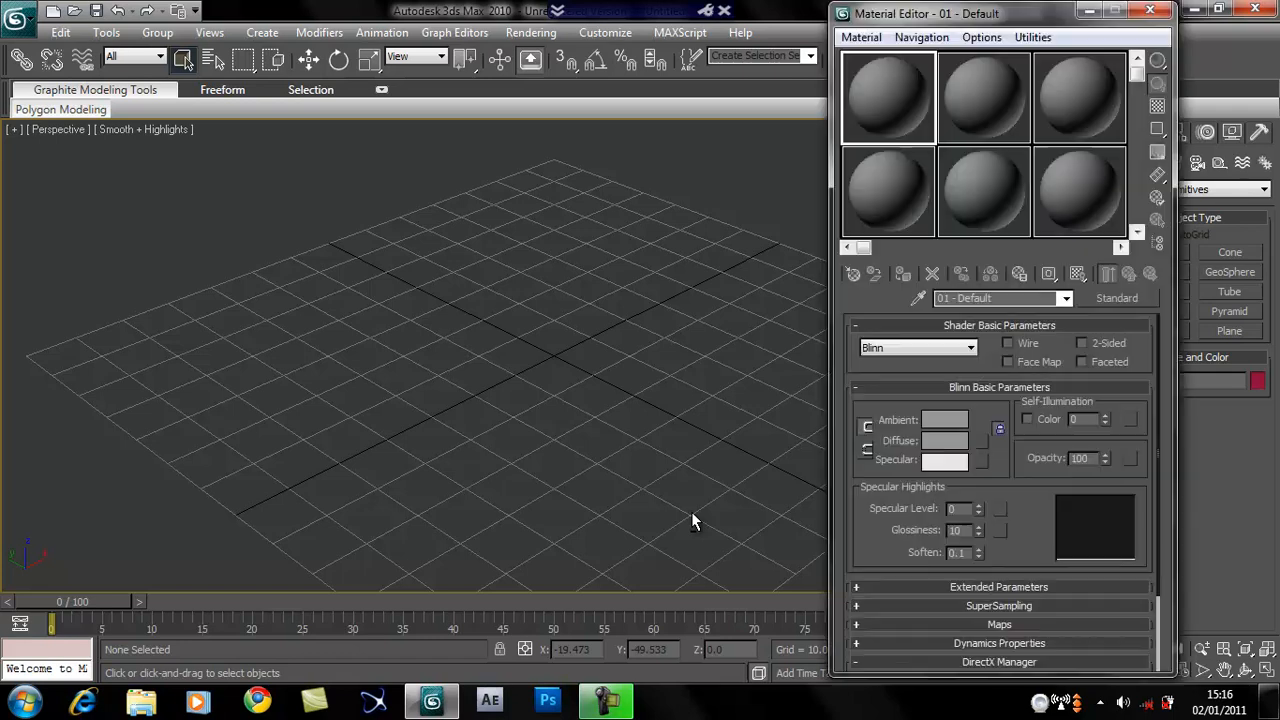
pyautogui.moveTo(980, 196)
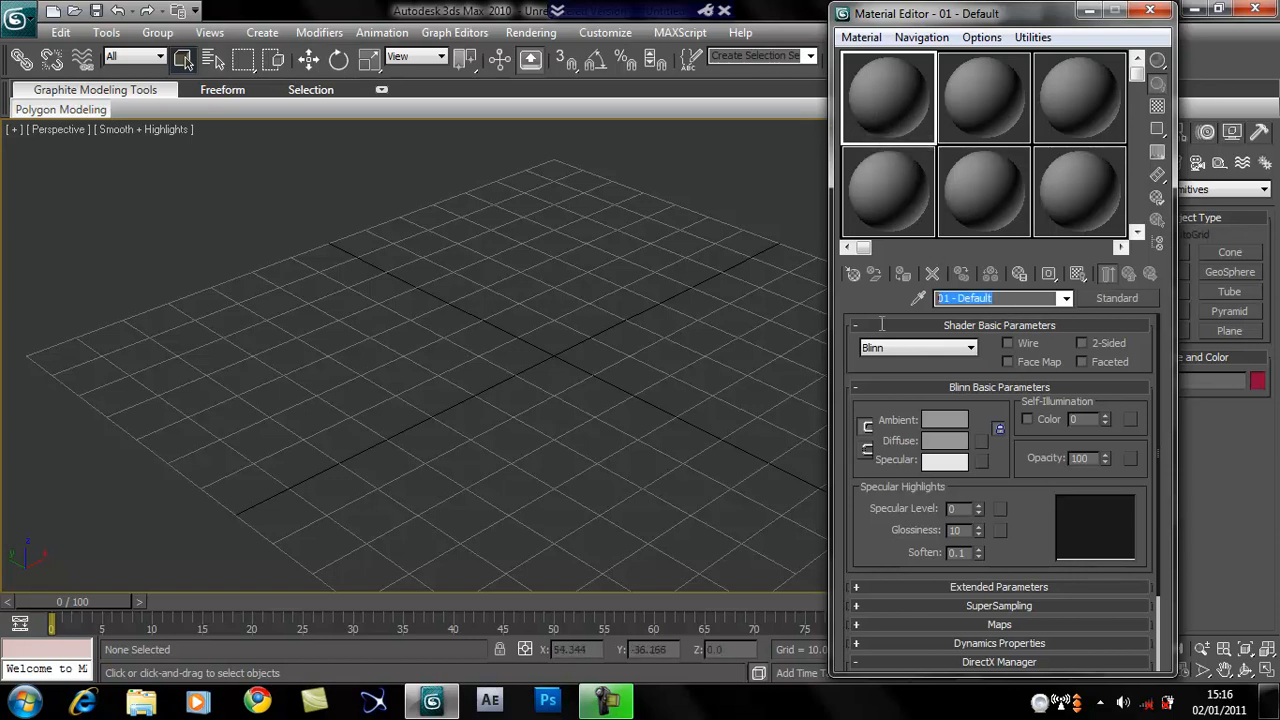
# - Name the material steel, give it a Multi-Layer shader and a pure black ambient colour
pyautogui.write('steel')
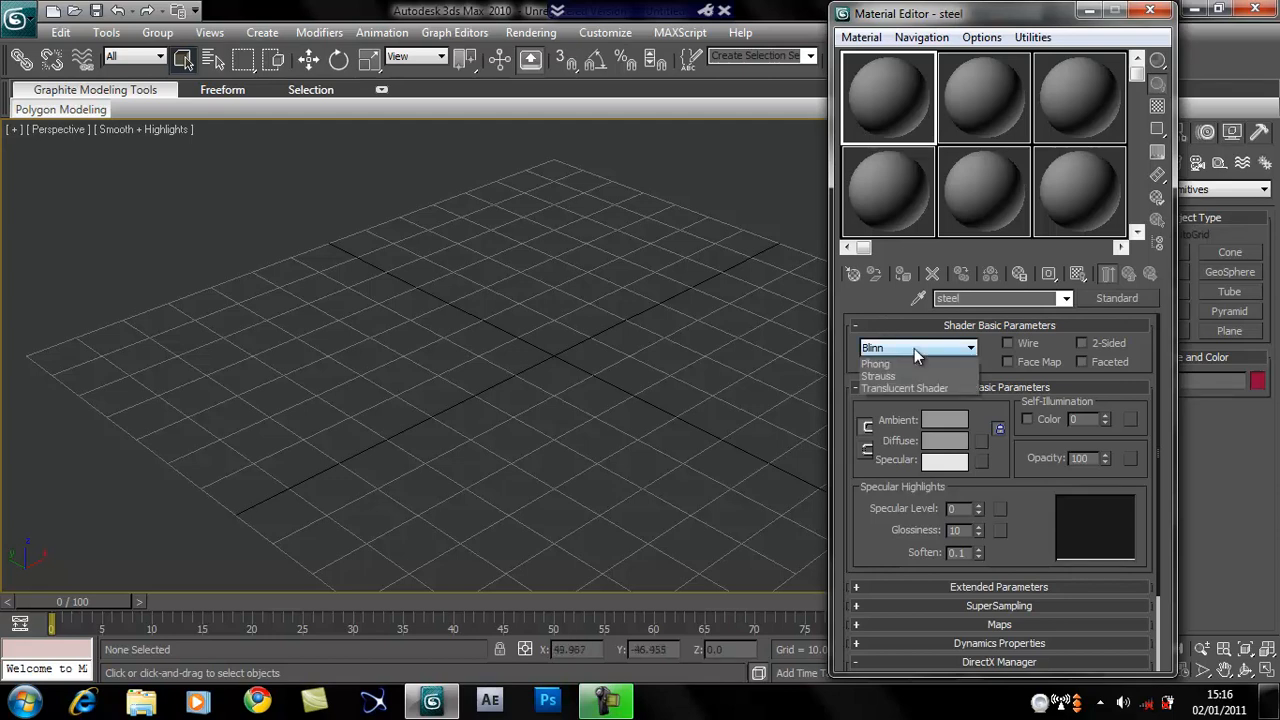
pyautogui.click(904, 376)
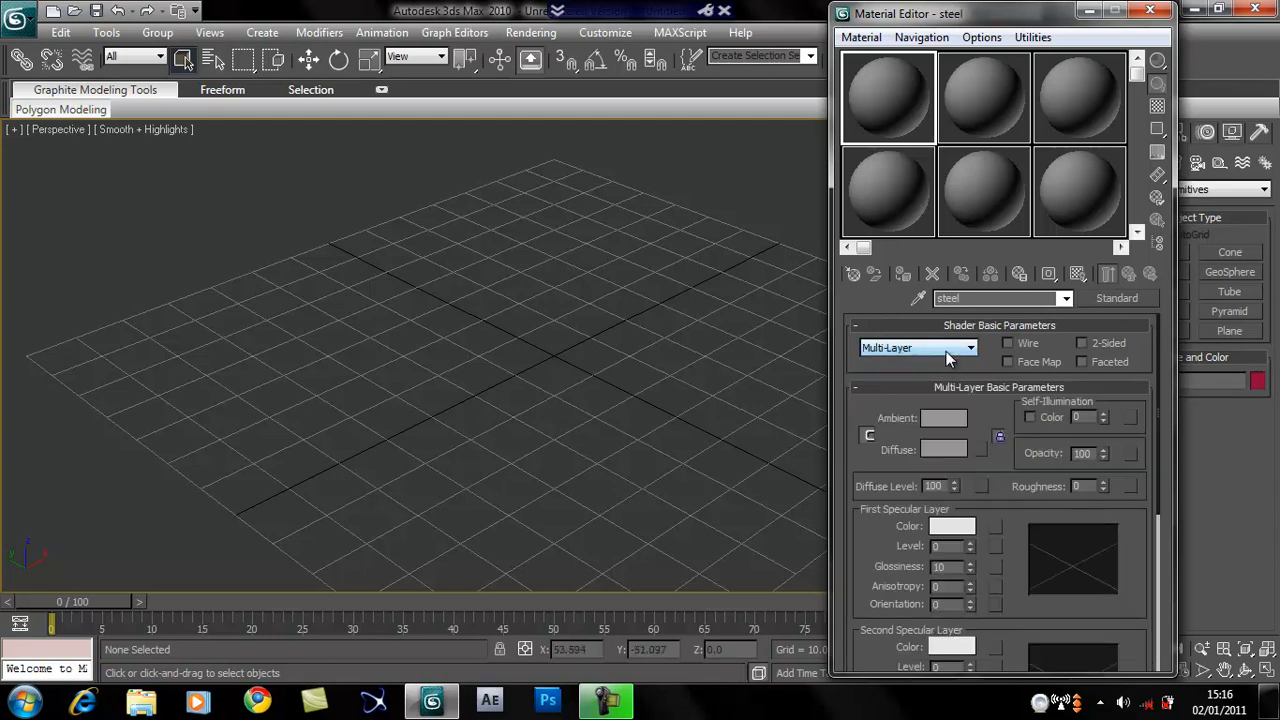
pyautogui.moveTo(950, 330)
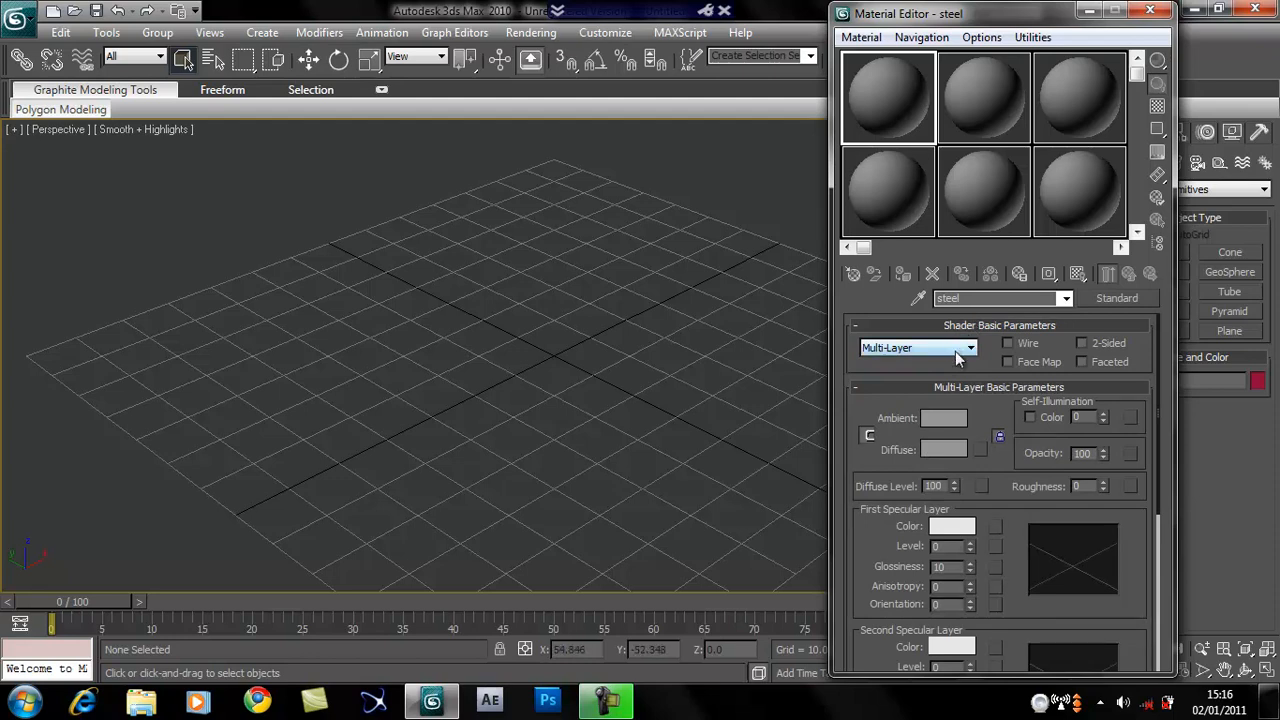
pyautogui.click(968, 348)
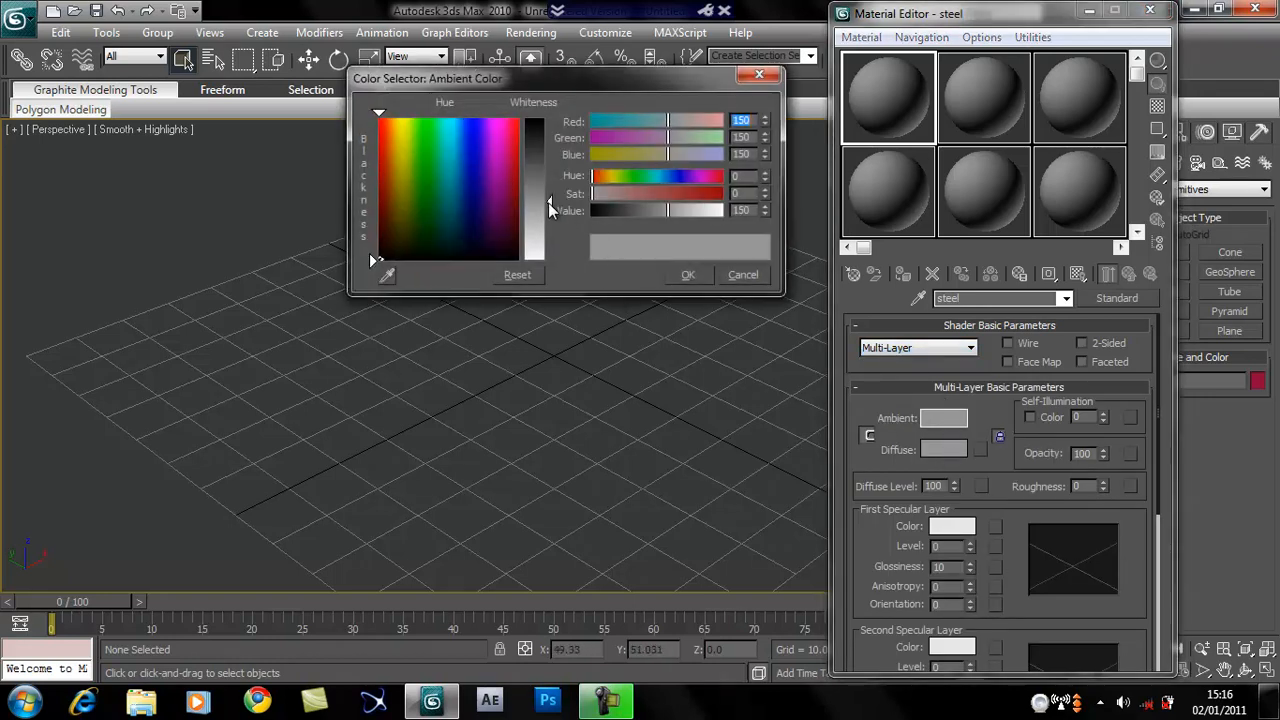
pyautogui.moveTo(548, 210); pyautogui.dragTo(548, 120)
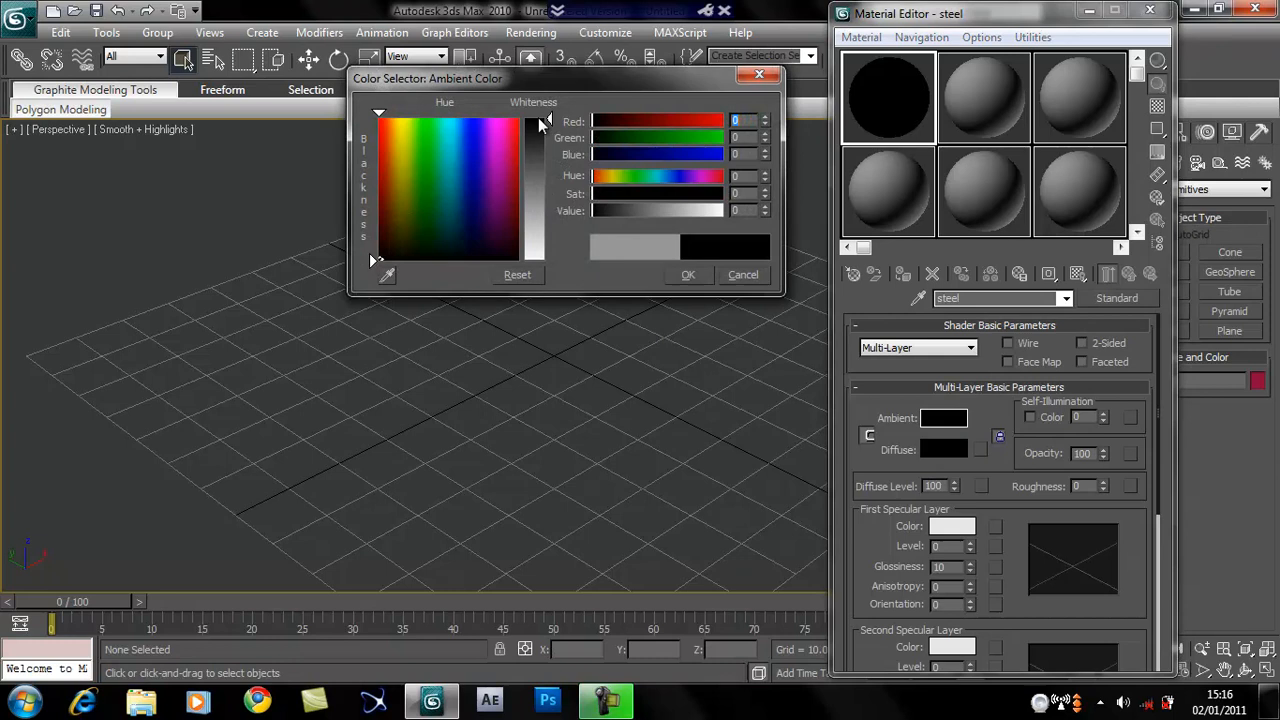
pyautogui.click(744, 274)
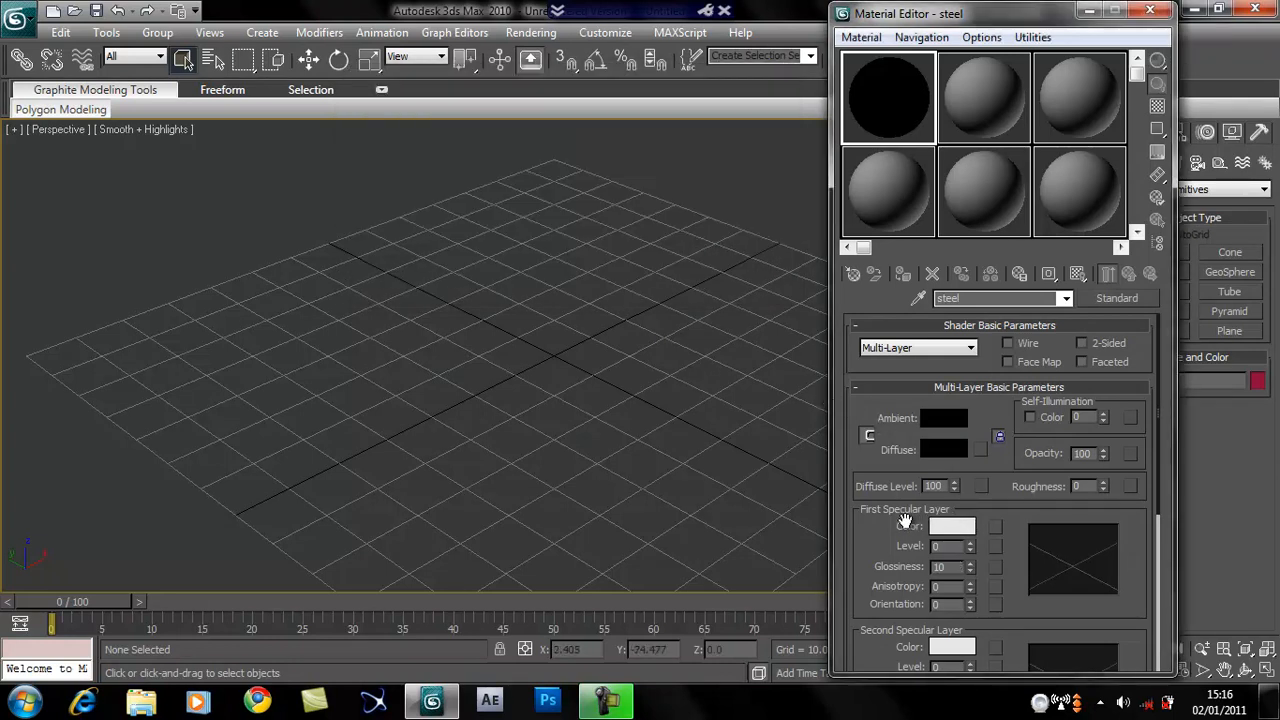
# - Raise the first specular layer's level and set the second layer's glossiness to 17
pyautogui.scroll(-3)
pyautogui.write('50')
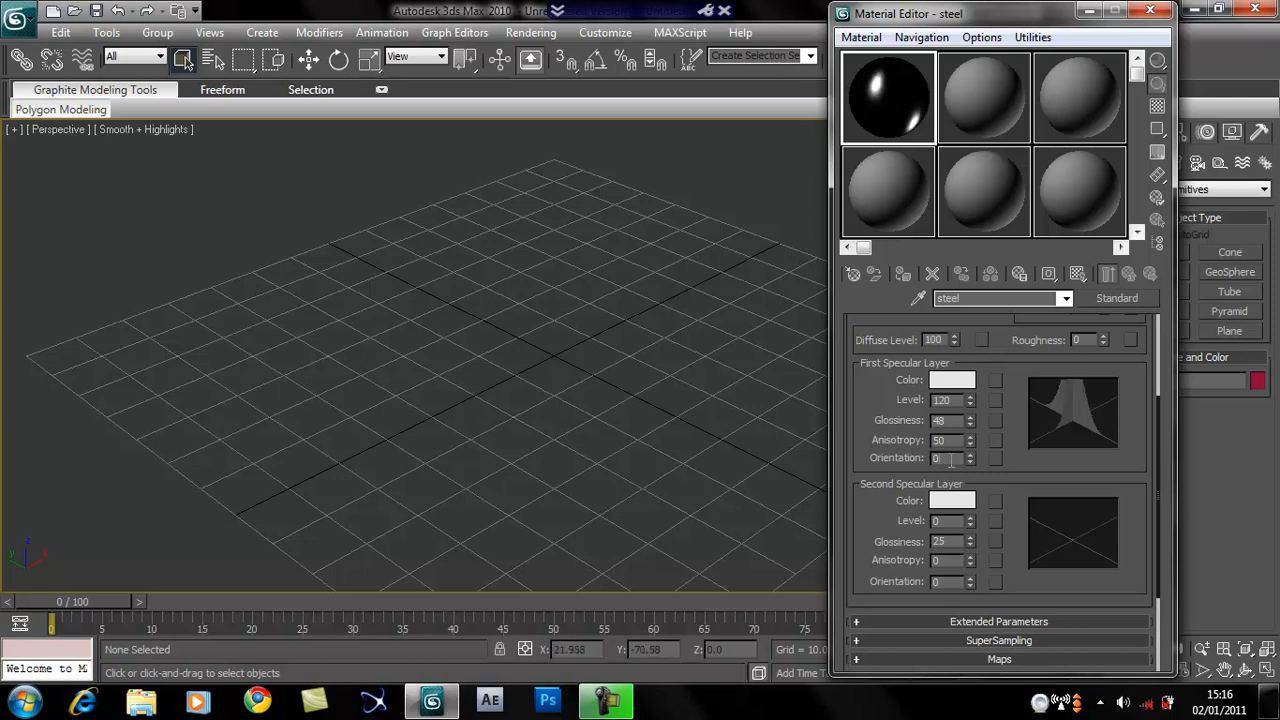
pyautogui.tripleClick(940, 458)
pyautogui.write('15')
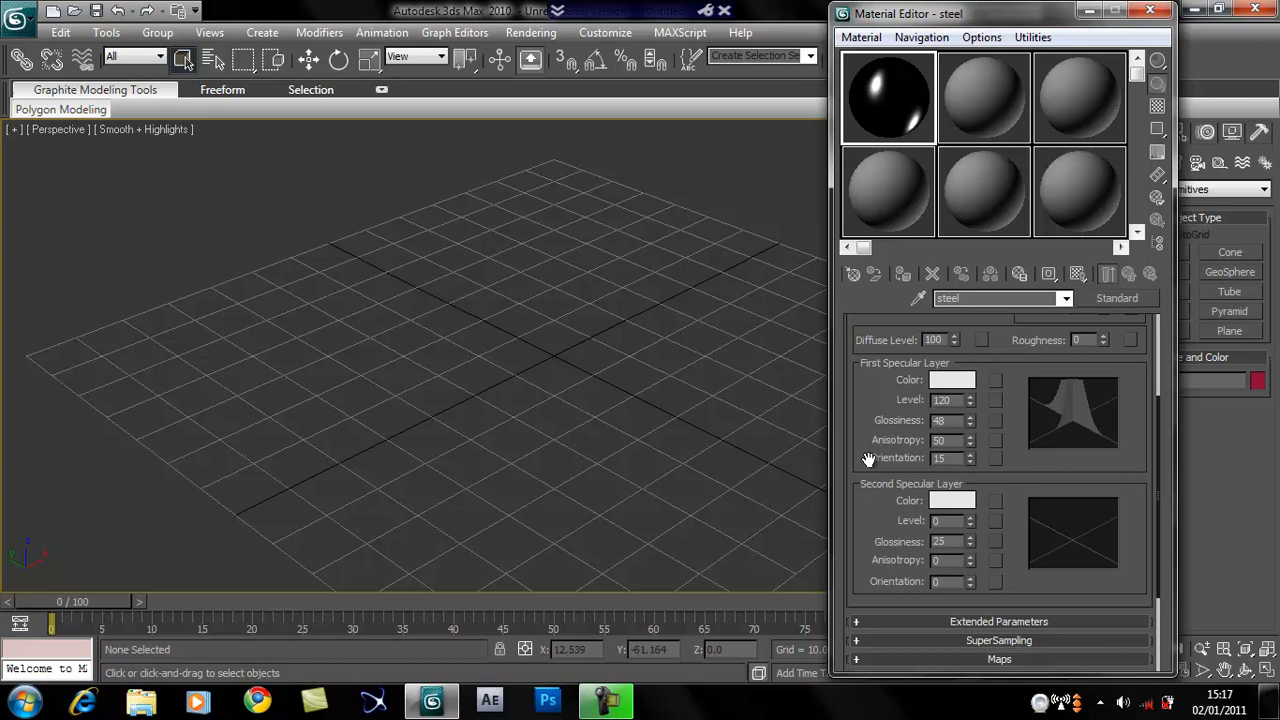
pyautogui.moveTo(872, 324)
pyautogui.write('102')
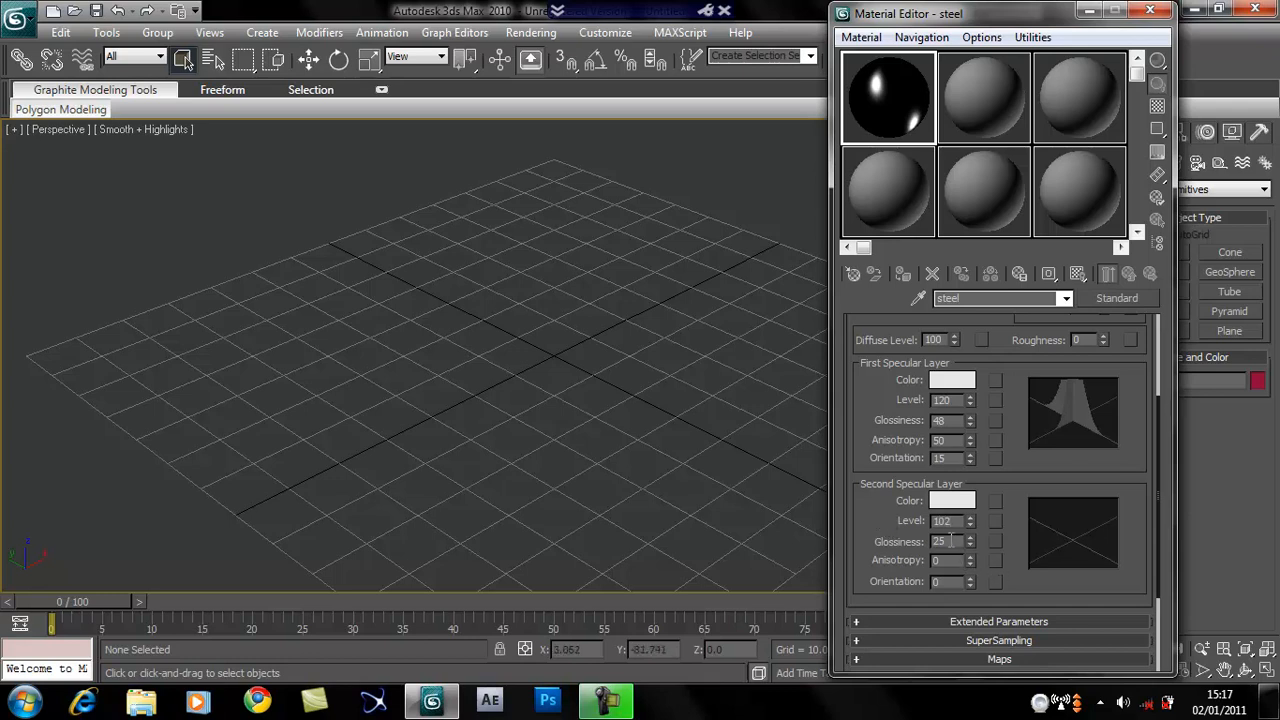
pyautogui.tripleClick(940, 540)
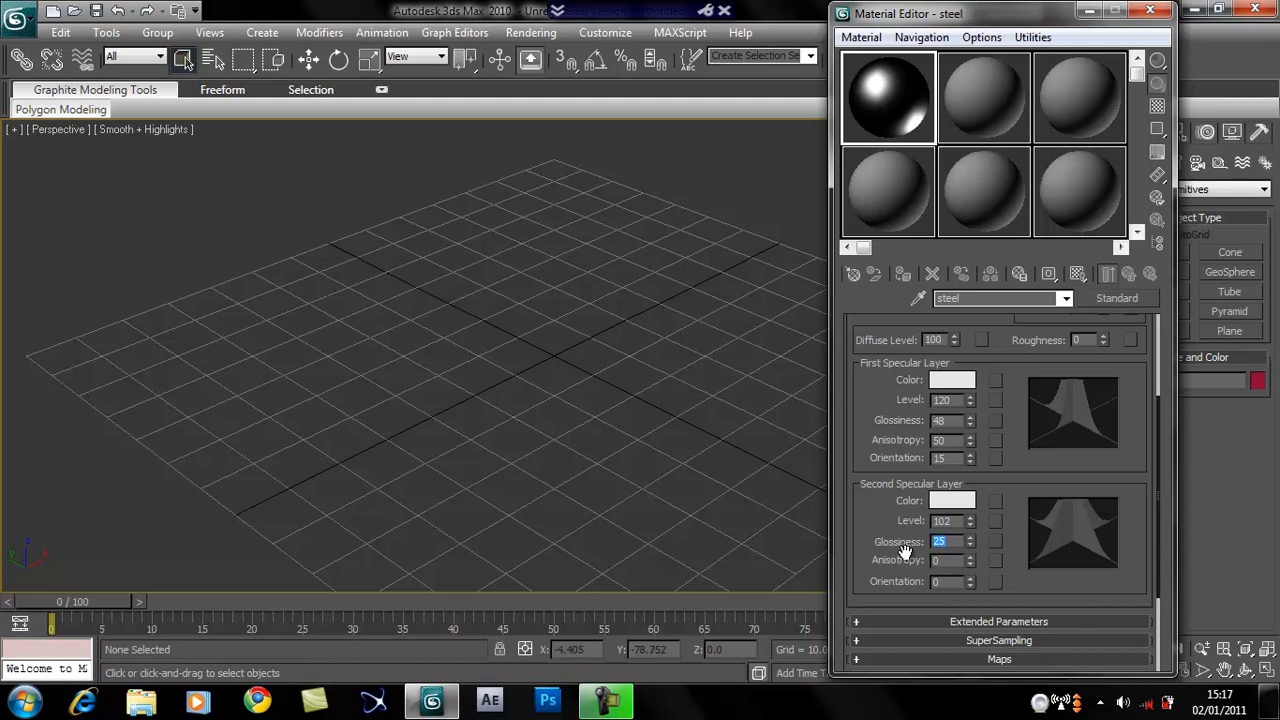
pyautogui.write('17')
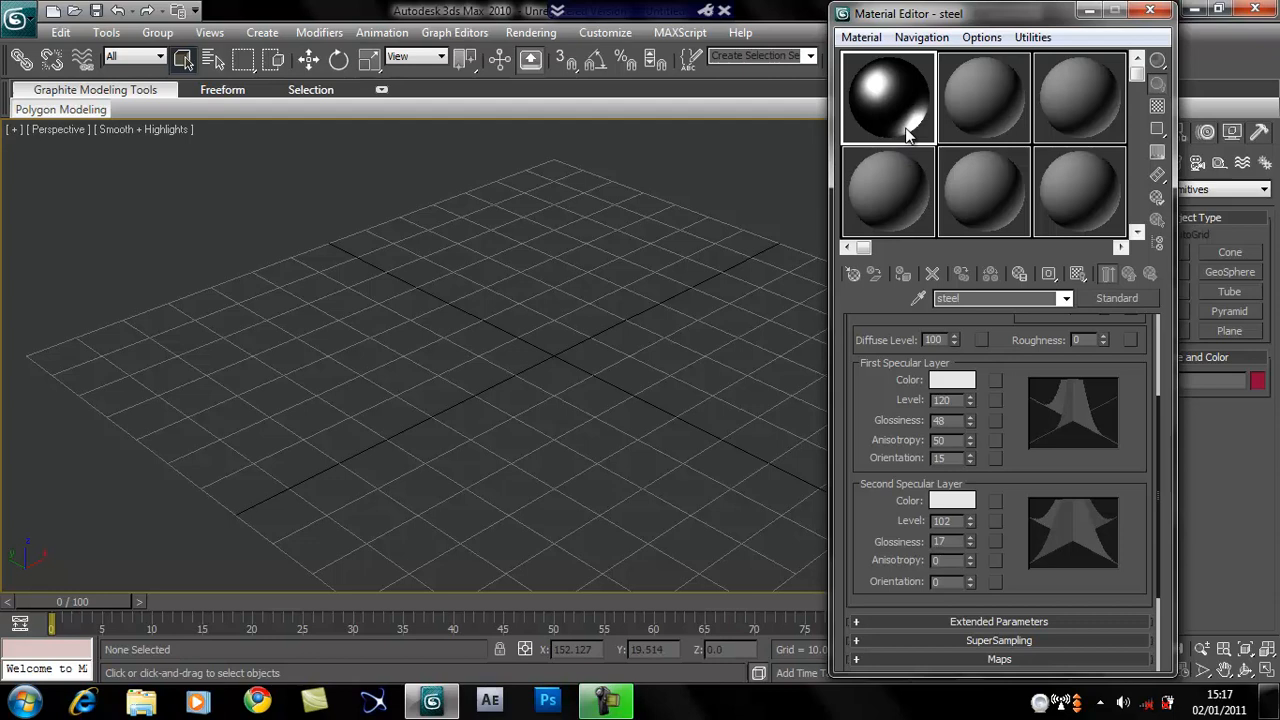
# - Enable the steel's Reflection map channel and assign a Mask map to it
pyautogui.scroll(-3)
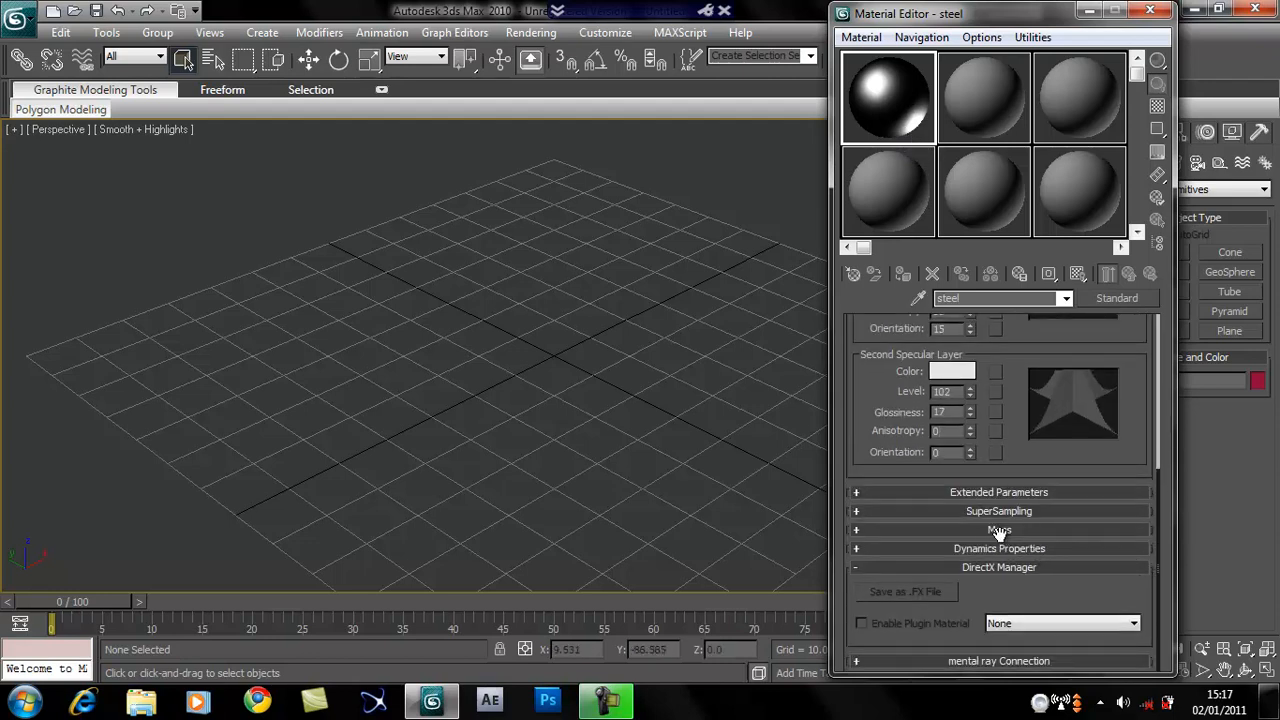
pyautogui.click(1000, 528)
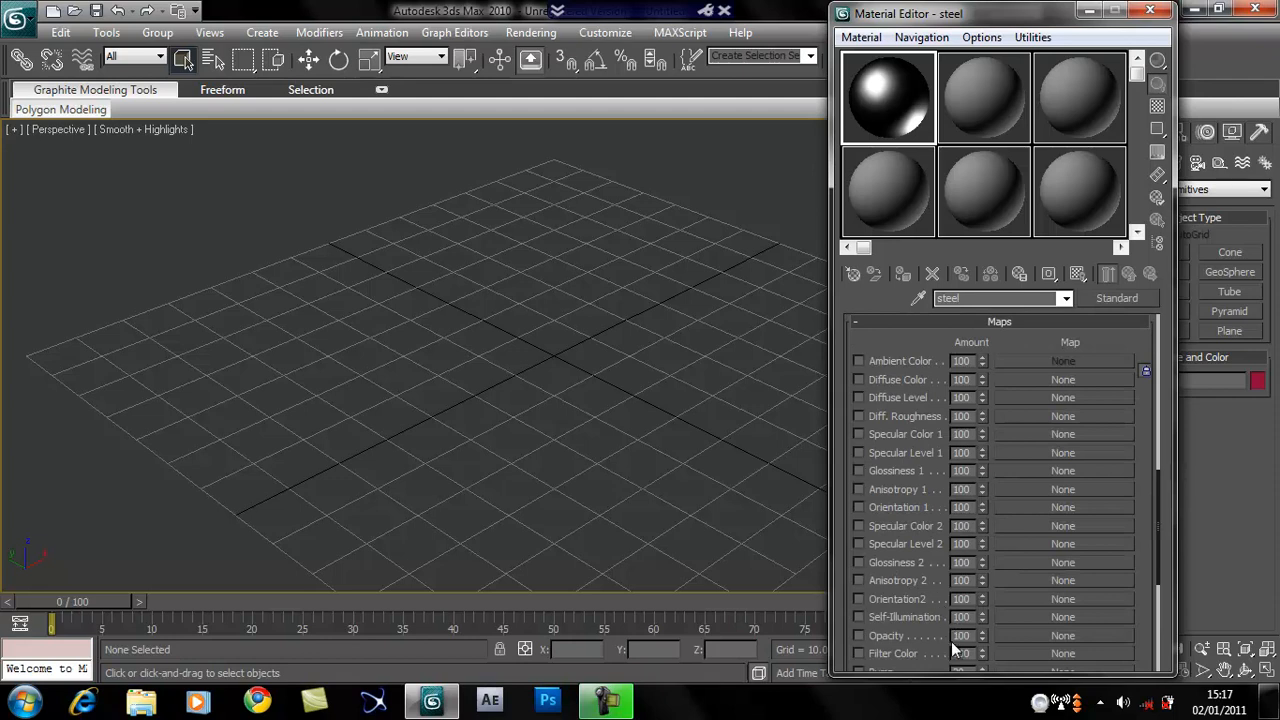
pyautogui.scroll(-3)
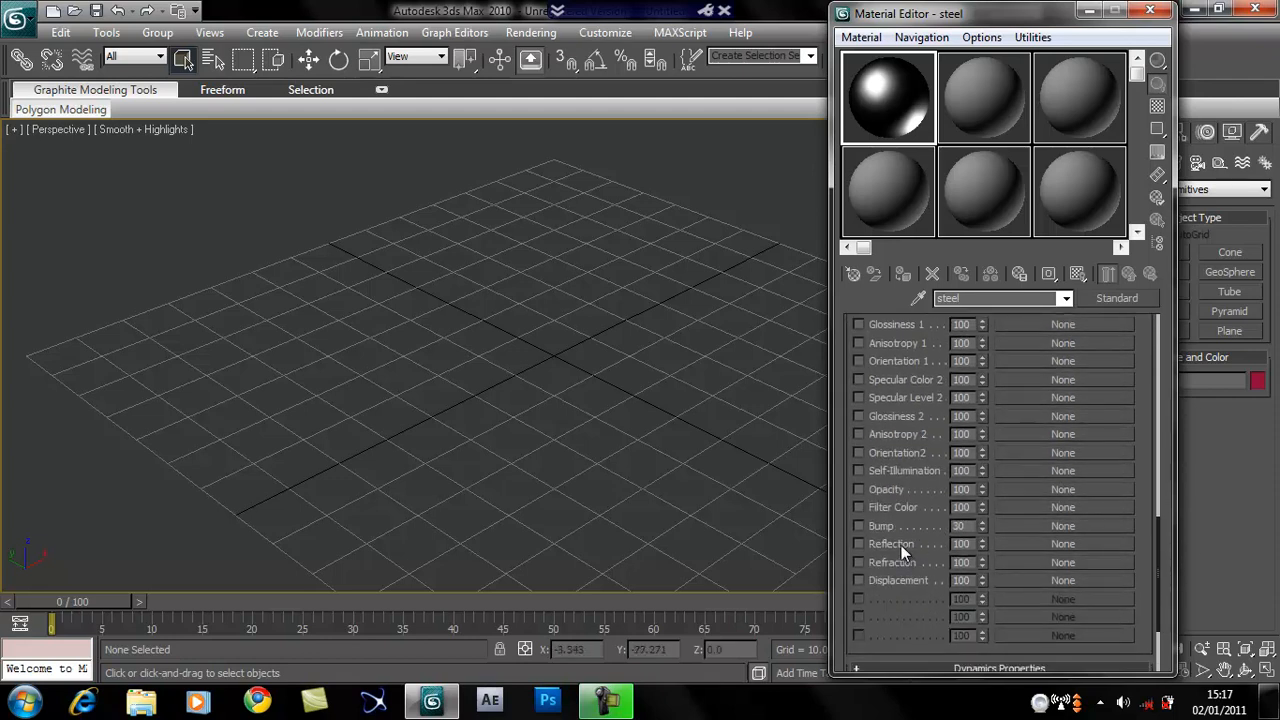
pyautogui.click(858, 544)
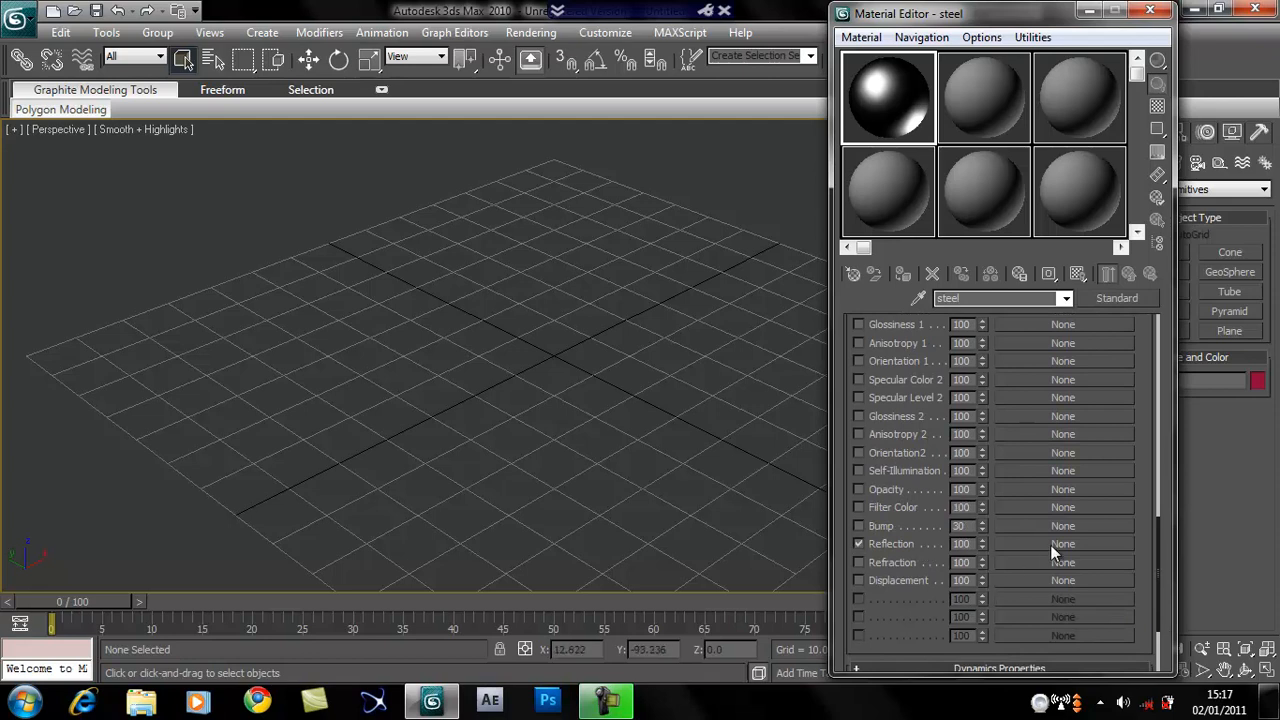
pyautogui.moveTo(1010, 550)
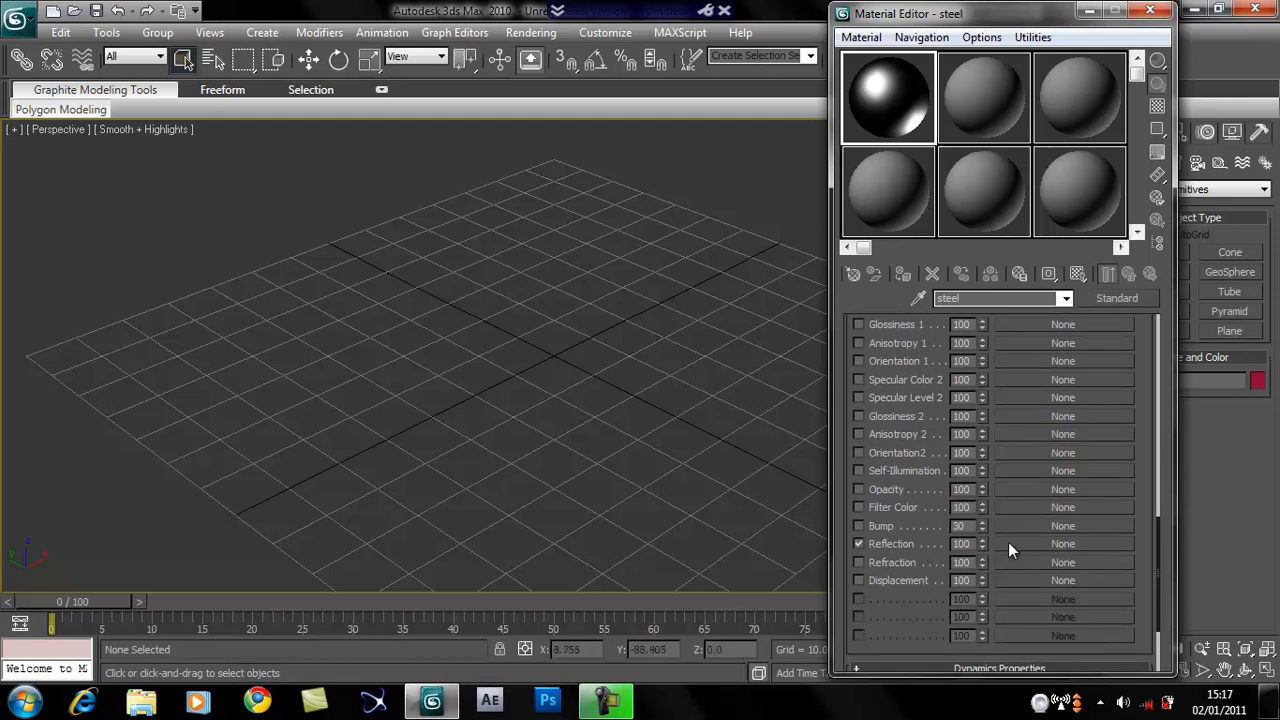
pyautogui.click(1062, 544)
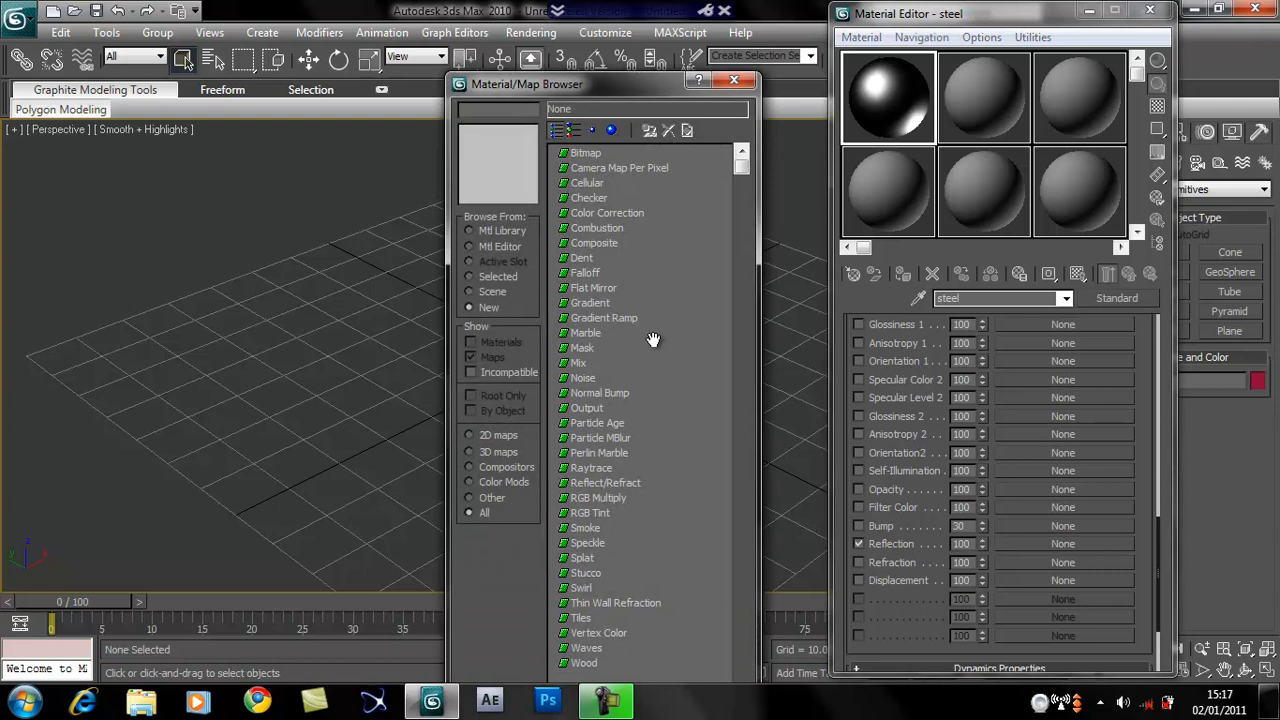
pyautogui.click(584, 348)
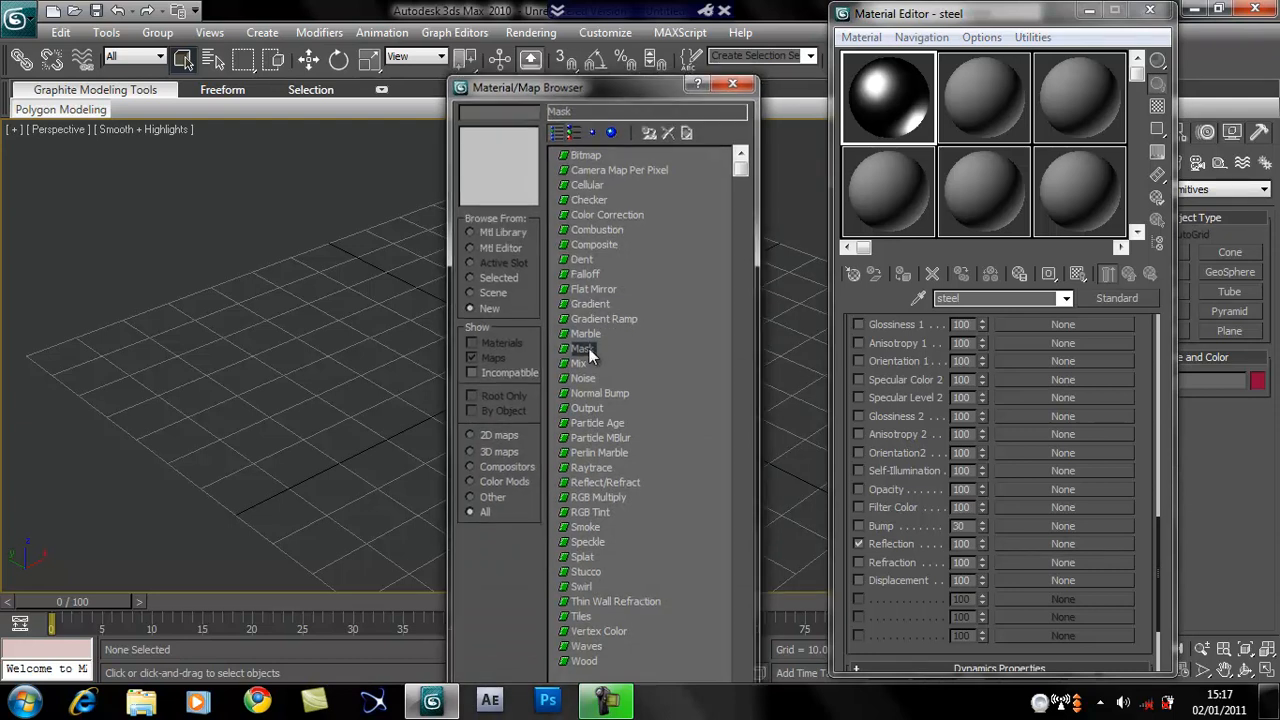
pyautogui.doubleClick(584, 348)
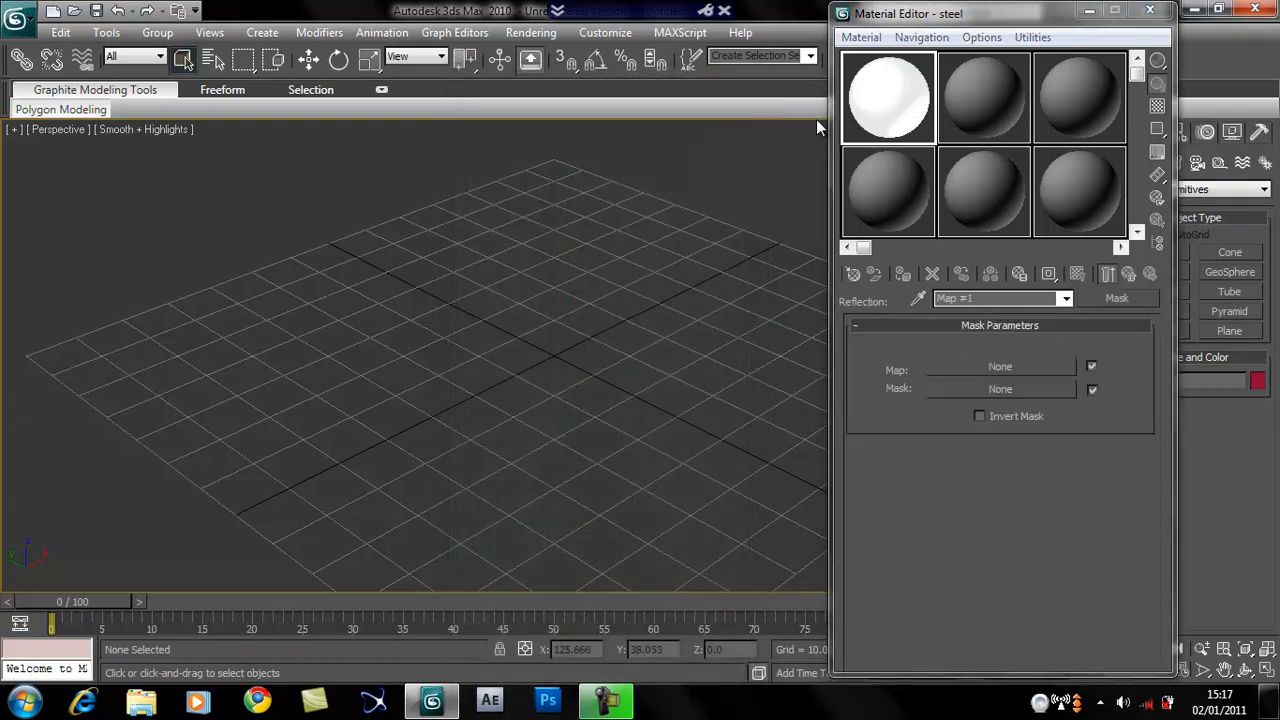
pyautogui.moveTo(1012, 368)
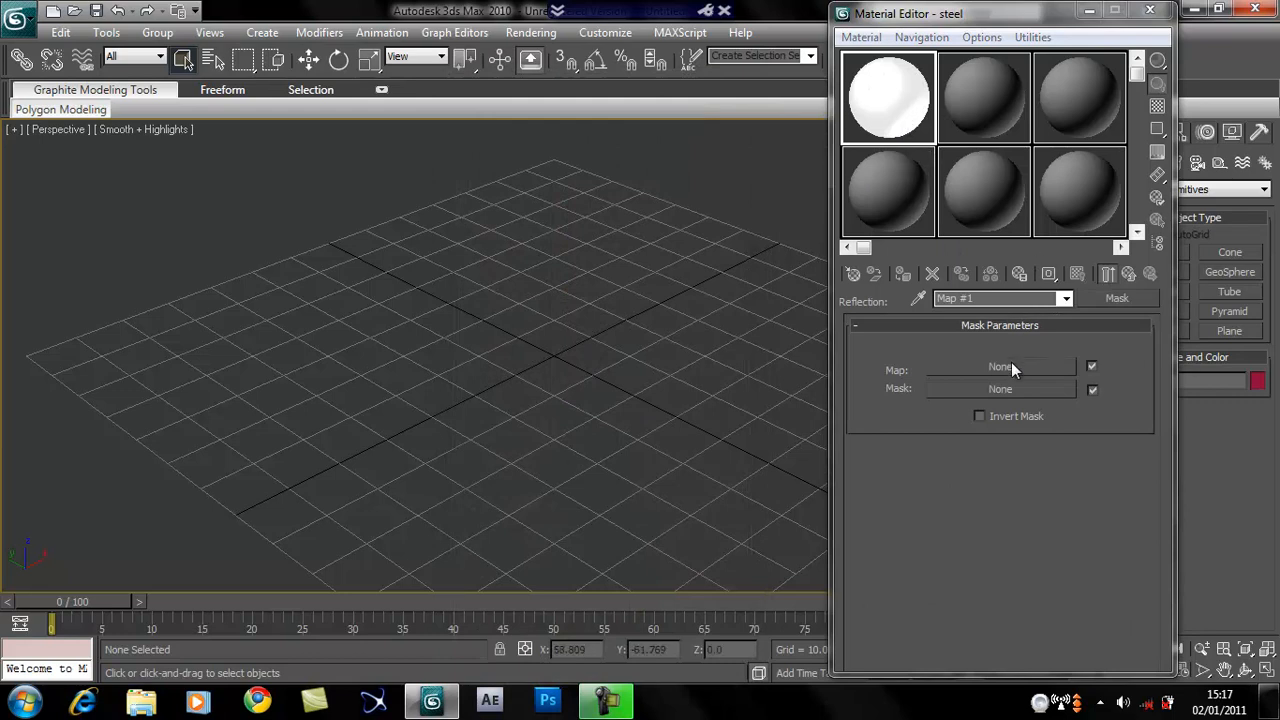
pyautogui.moveTo(976, 376)
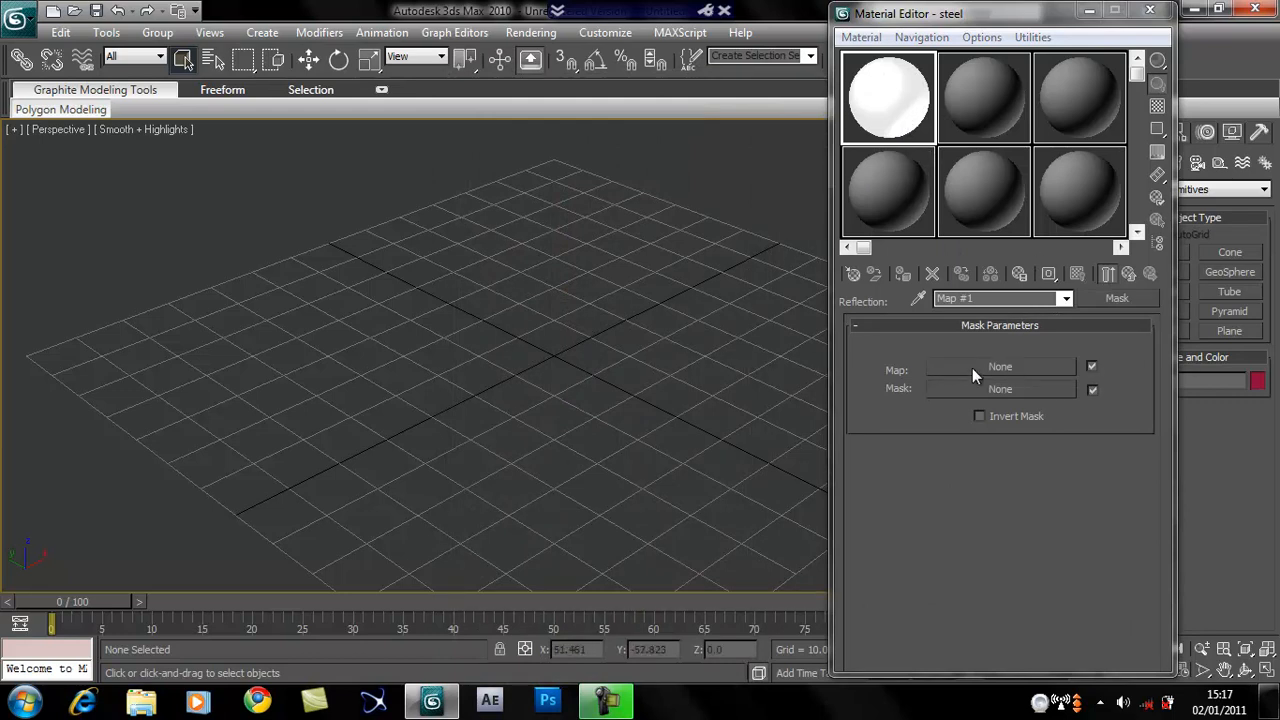
# - Put a Raytrace map in the mask's map slot and return to the mask level
pyautogui.click(998, 366)
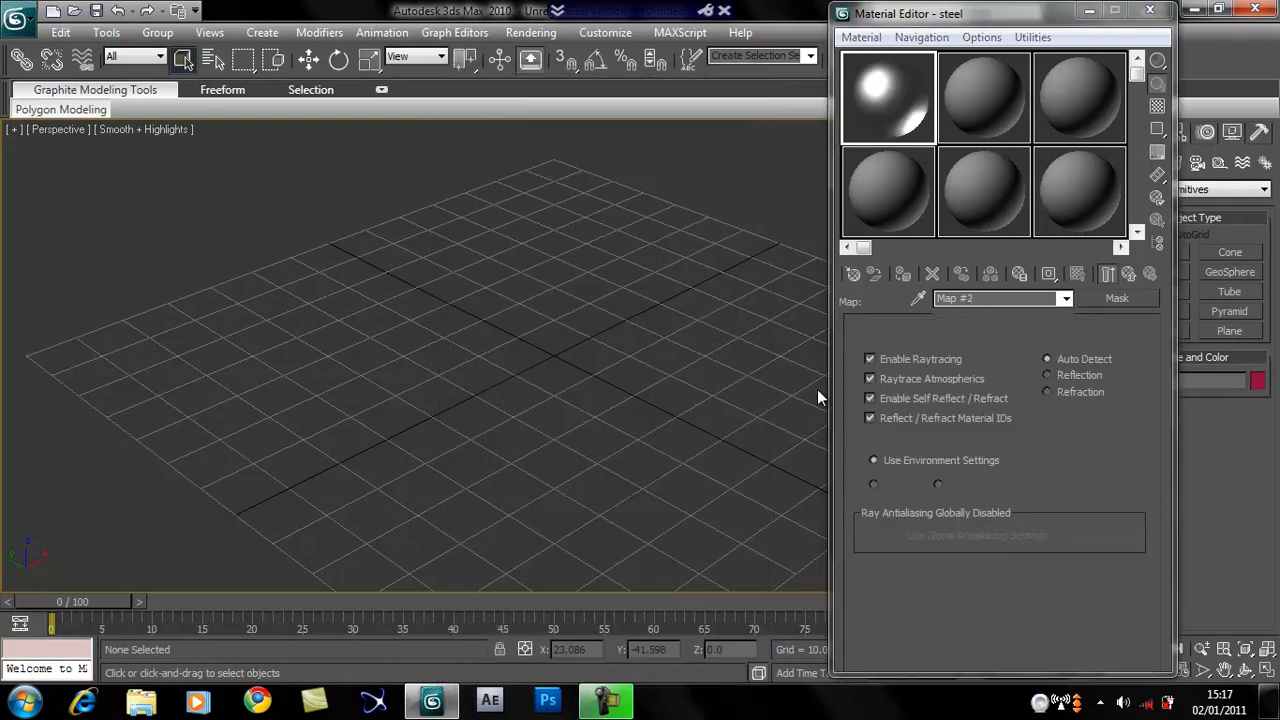
pyautogui.click(1064, 298)
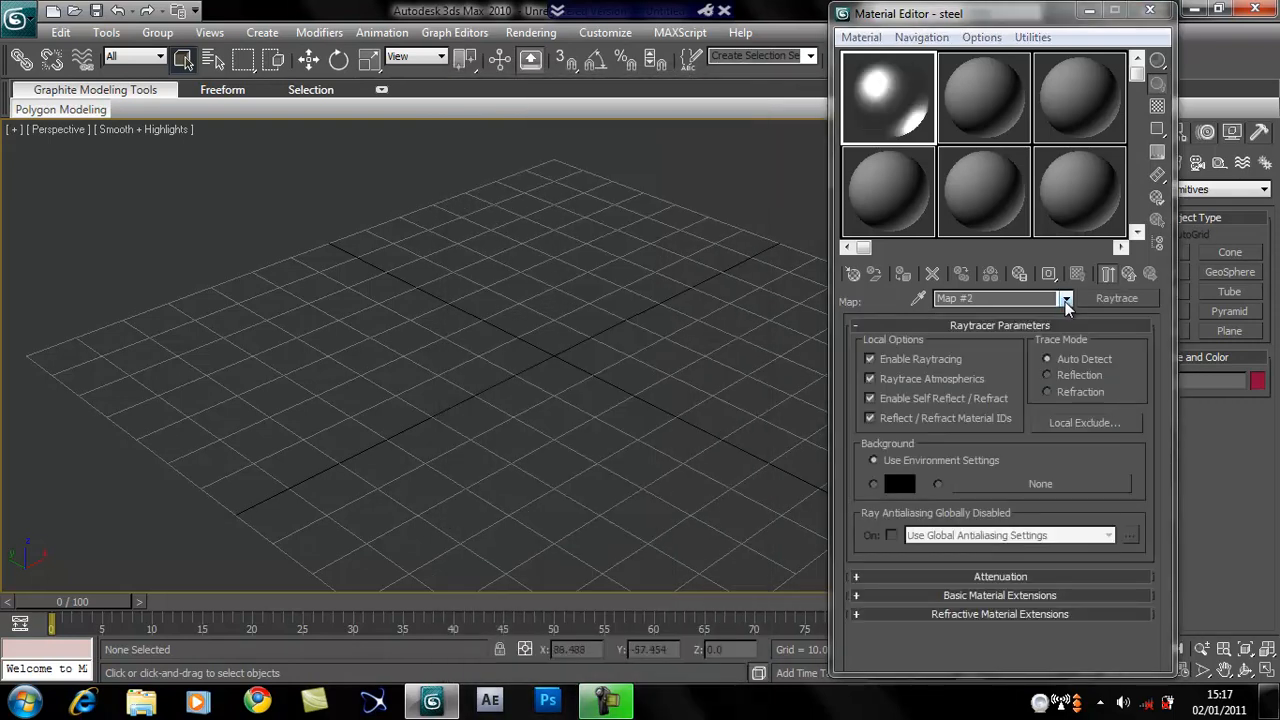
pyautogui.click(1064, 298)
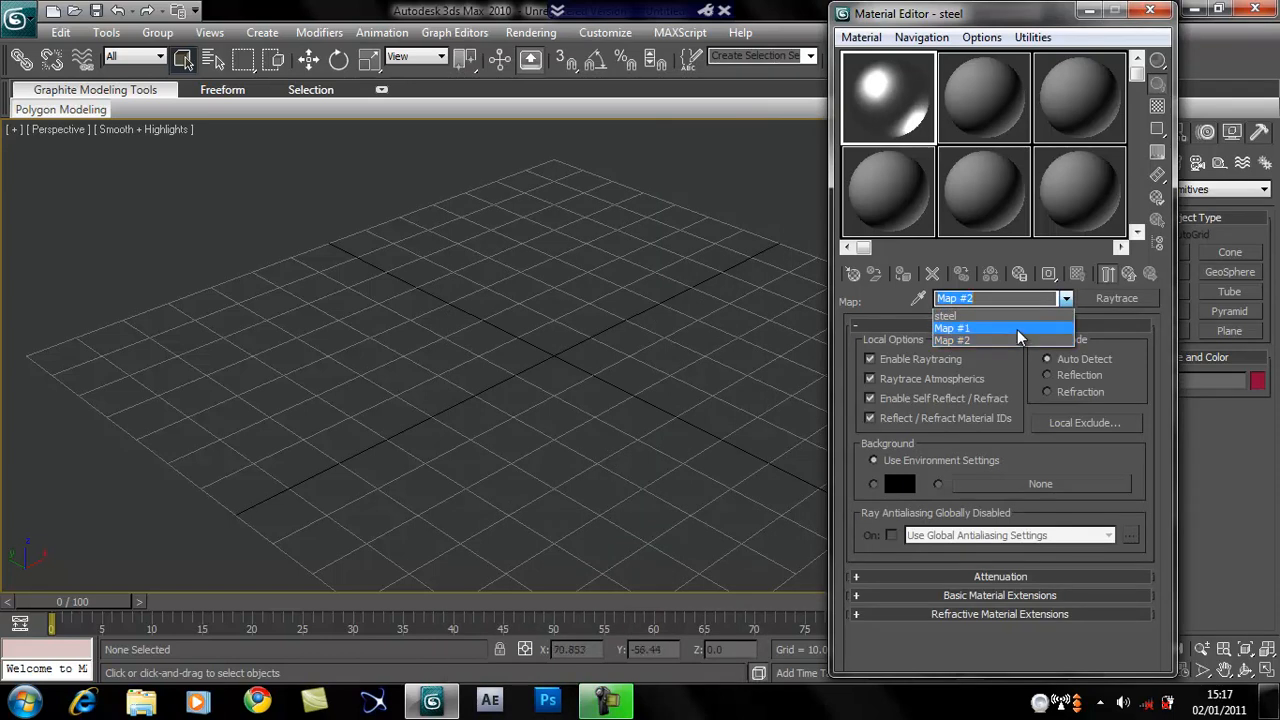
pyautogui.click(952, 328)
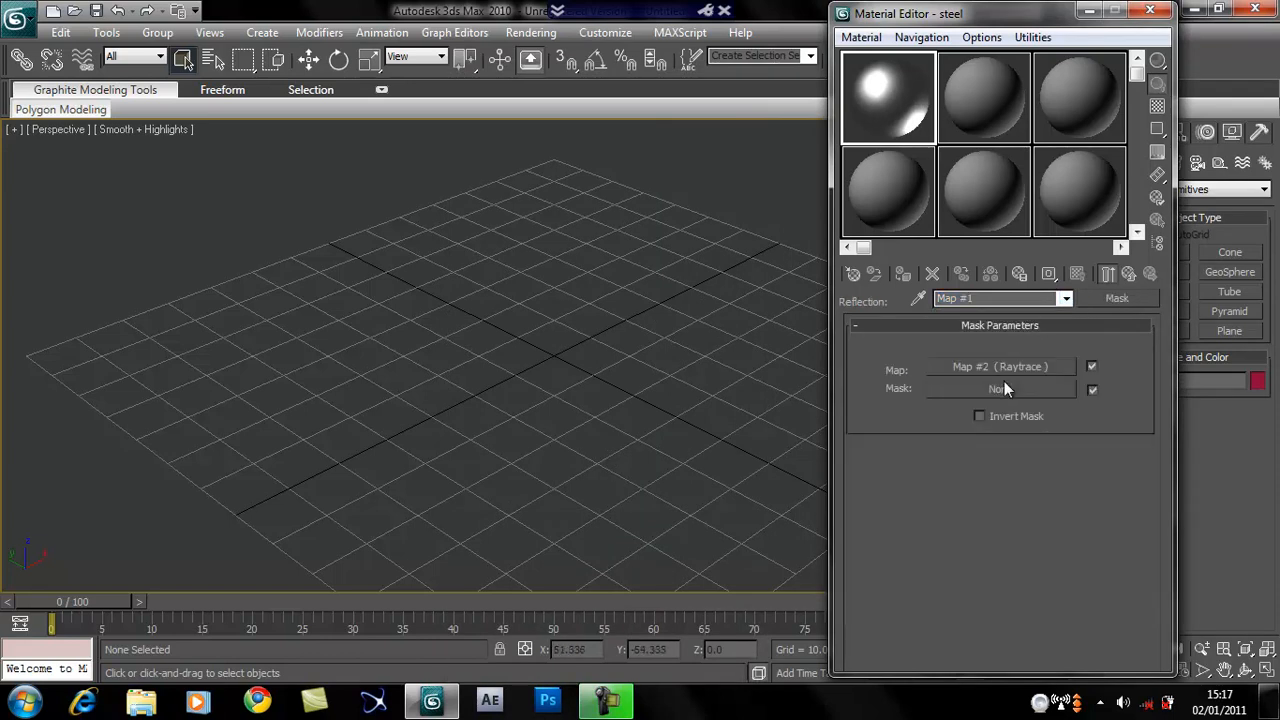
# - Use a Fresnel-type Falloff map as the mask and raise the left end of its mix curve
pyautogui.click(1000, 388)
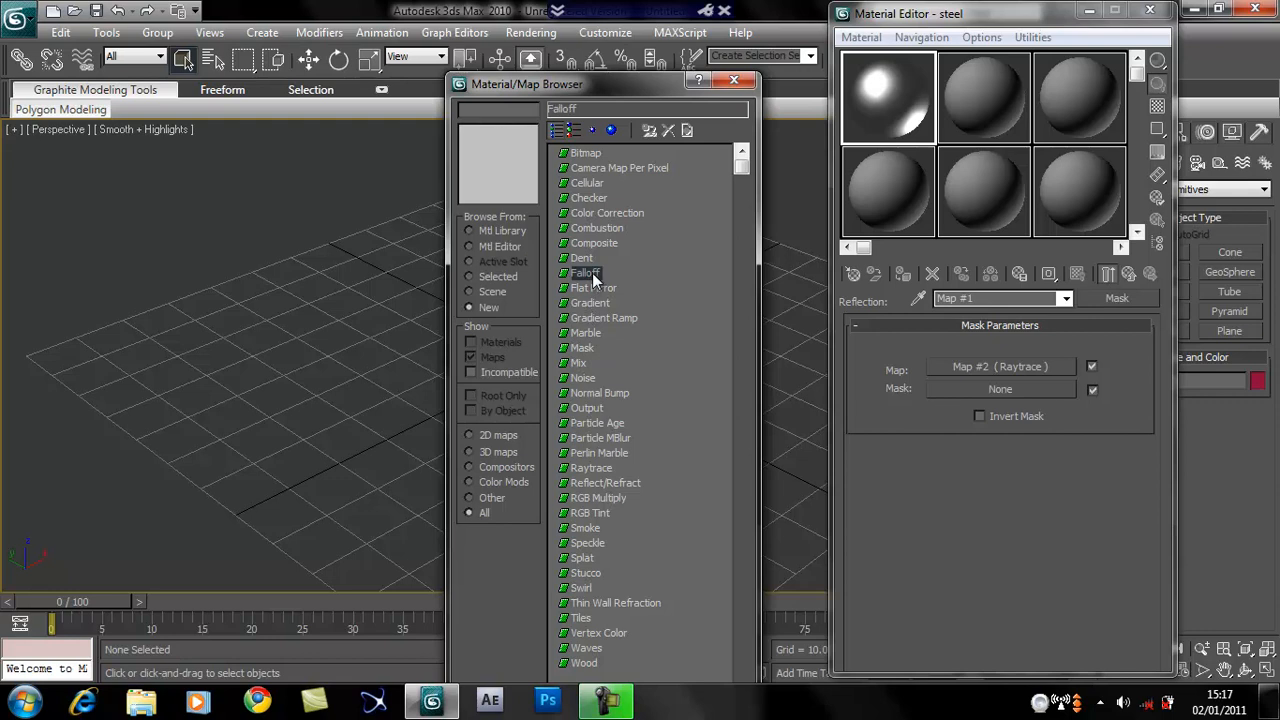
pyautogui.doubleClick(584, 272)
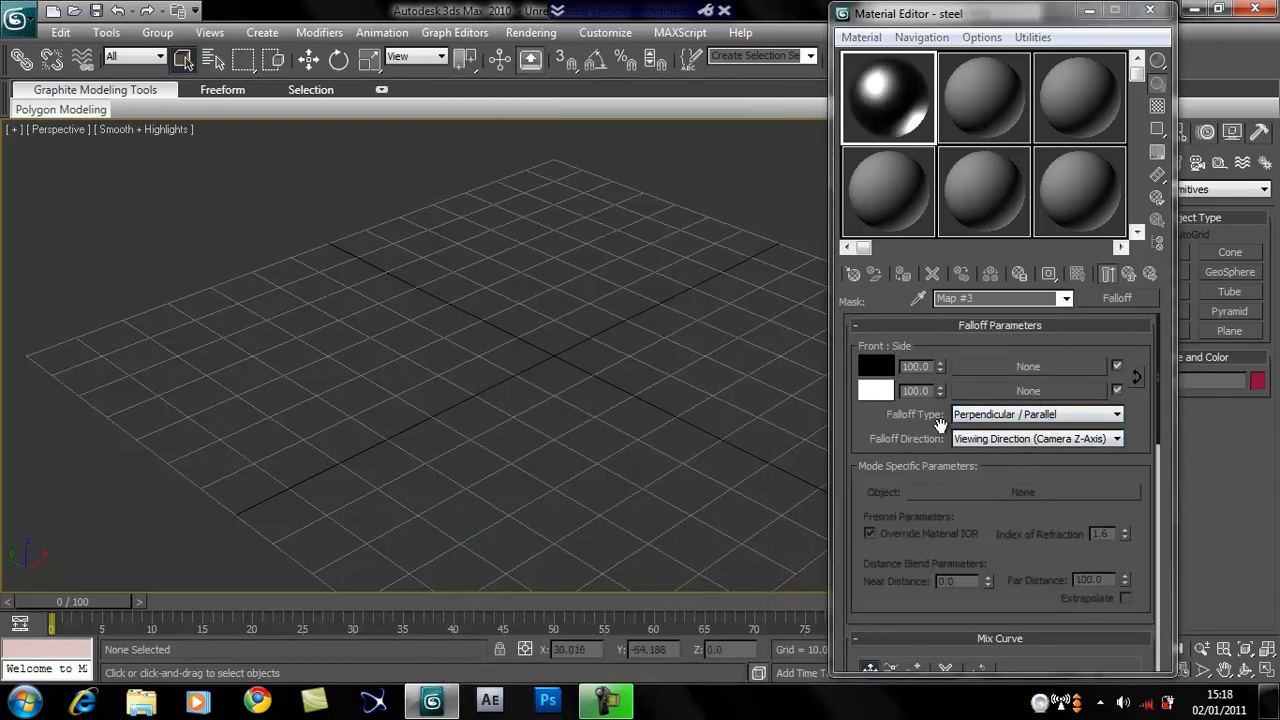
pyautogui.click(1118, 414)
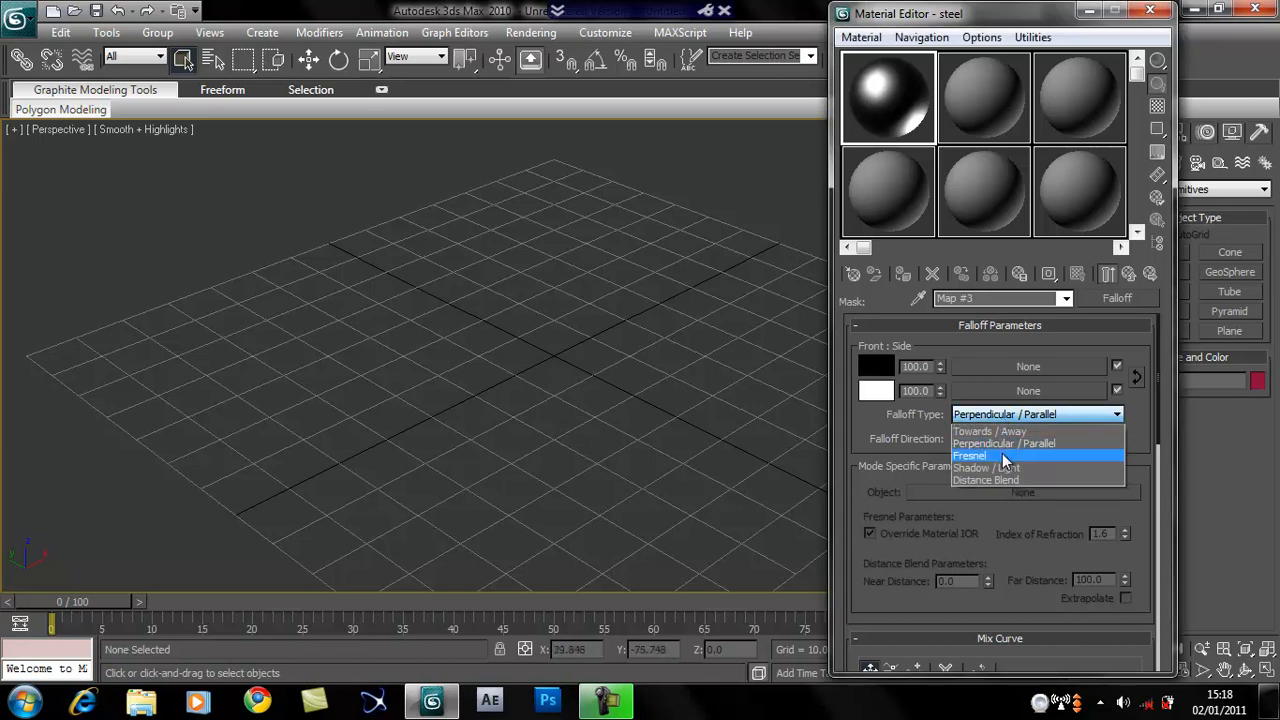
pyautogui.click(968, 456)
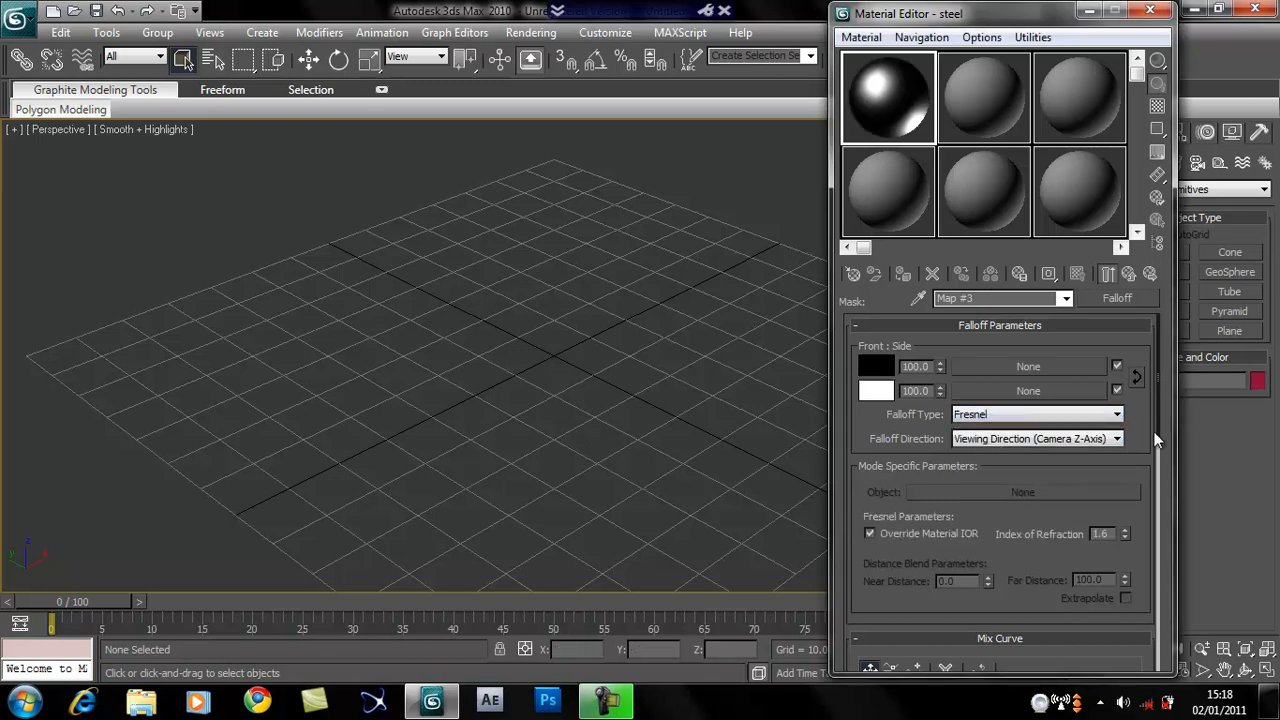
pyautogui.scroll(-3)
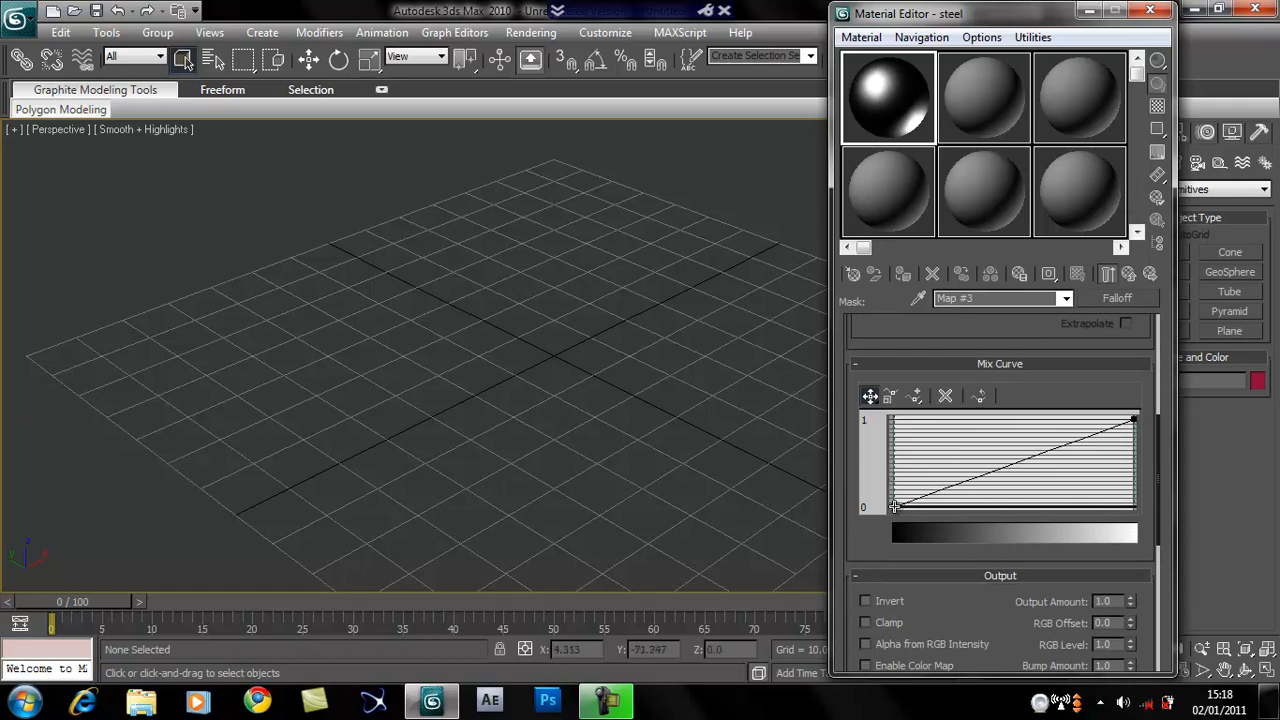
pyautogui.moveTo(892, 508); pyautogui.dragTo(892, 452)
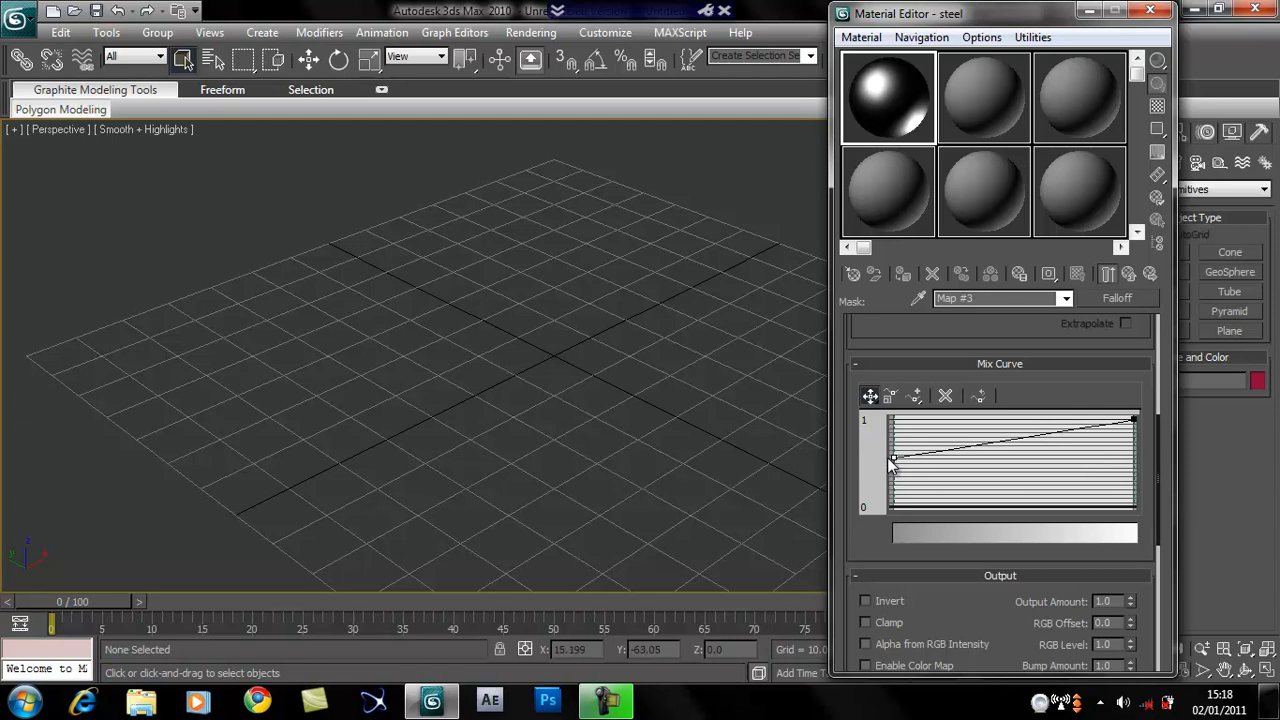
pyautogui.moveTo(908, 508)
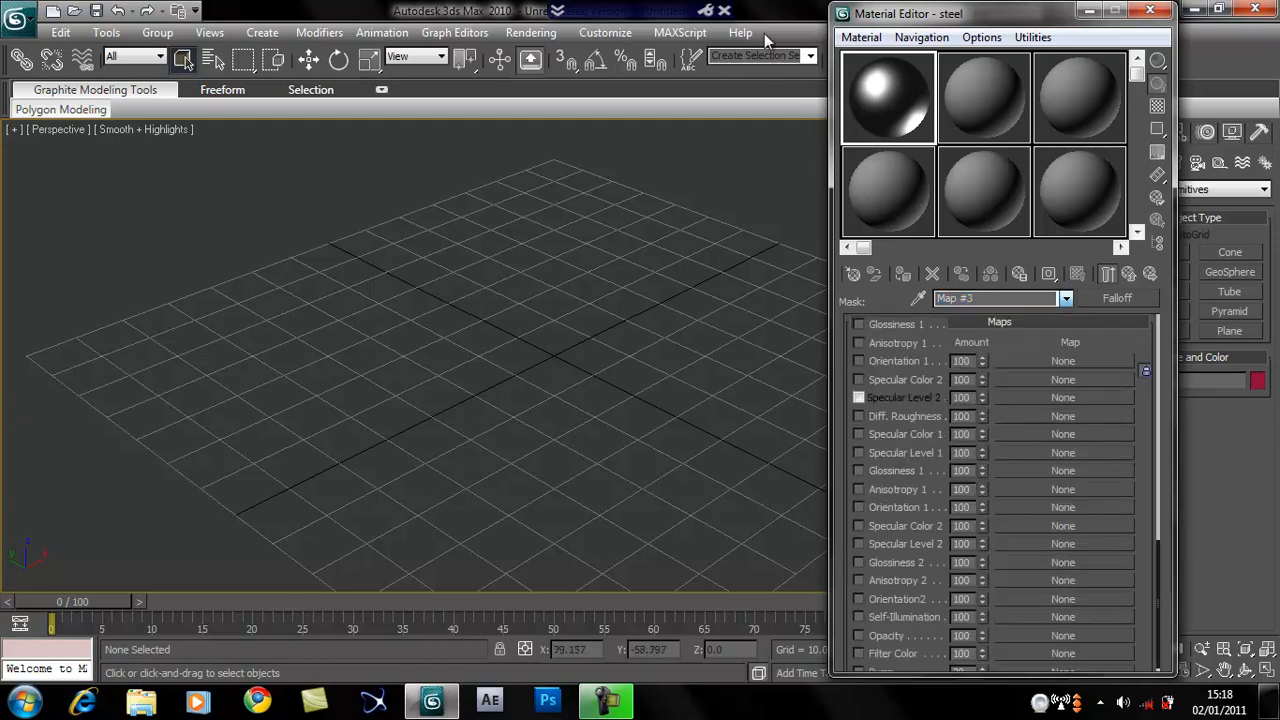
# - Start a second material named Chrome using the Metal shading model
pyautogui.click(888, 96)
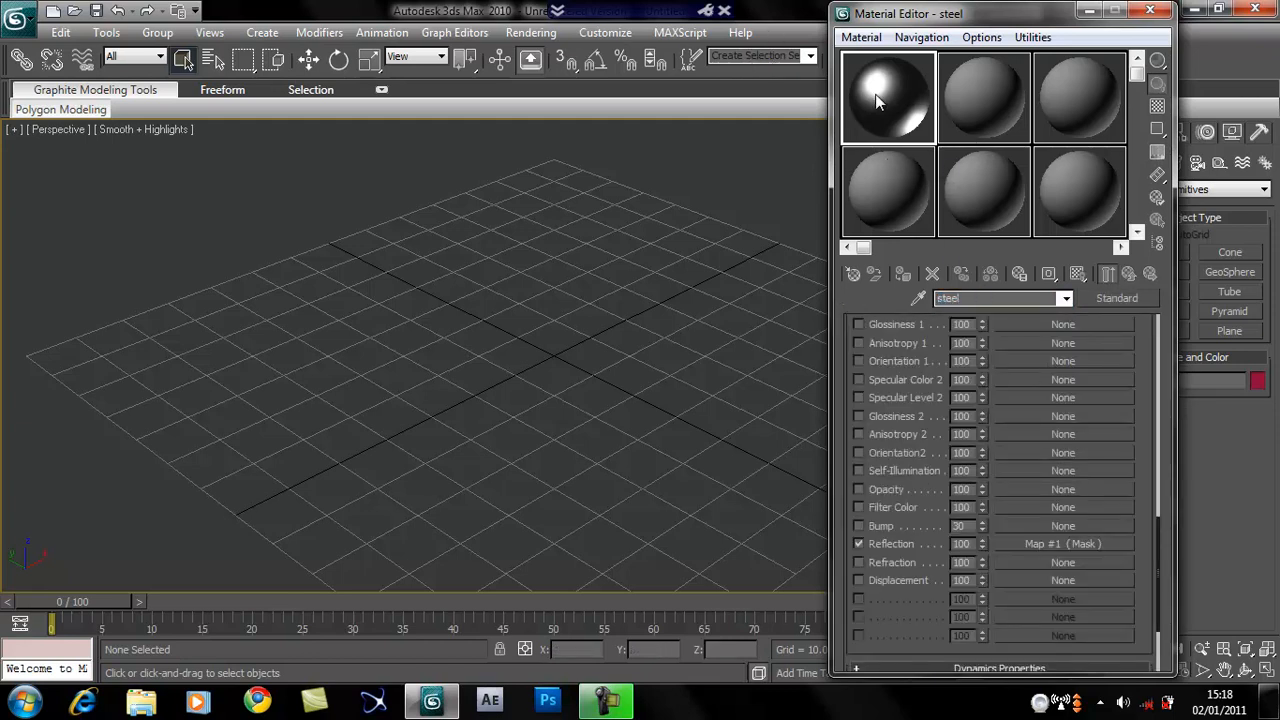
pyautogui.moveTo(984, 96)
pyautogui.write('Chrome')
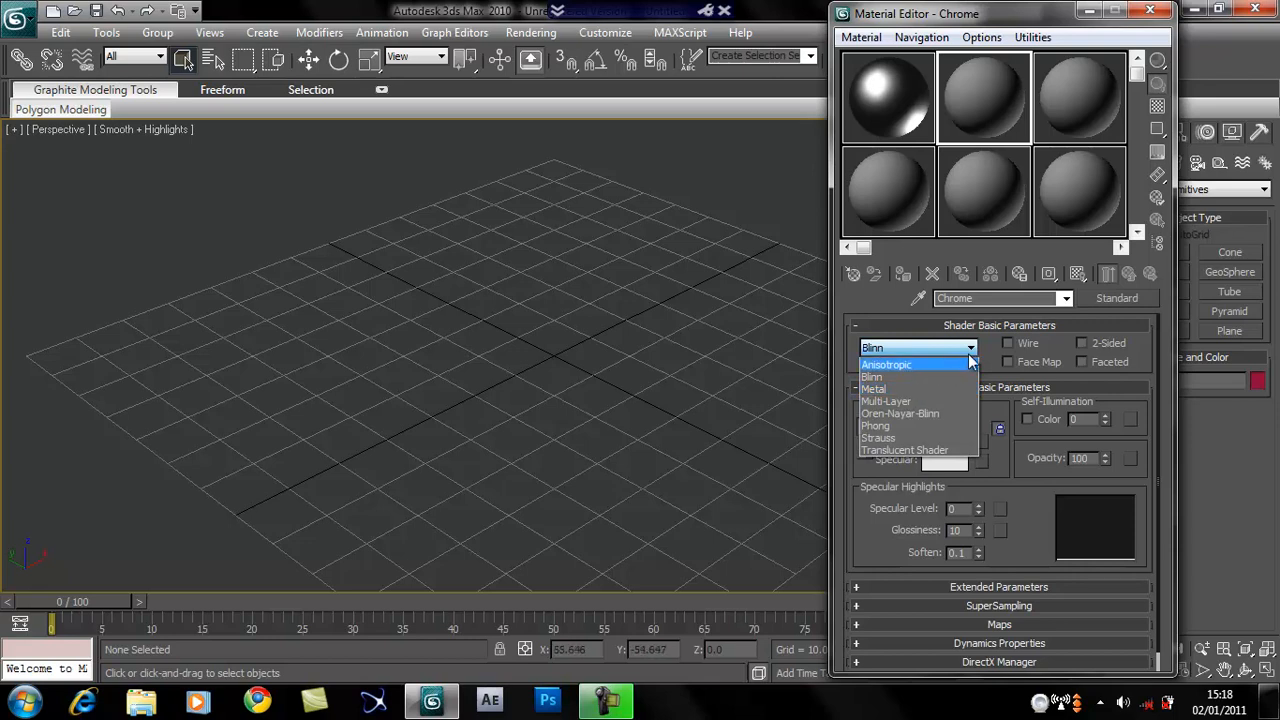
pyautogui.click(874, 388)
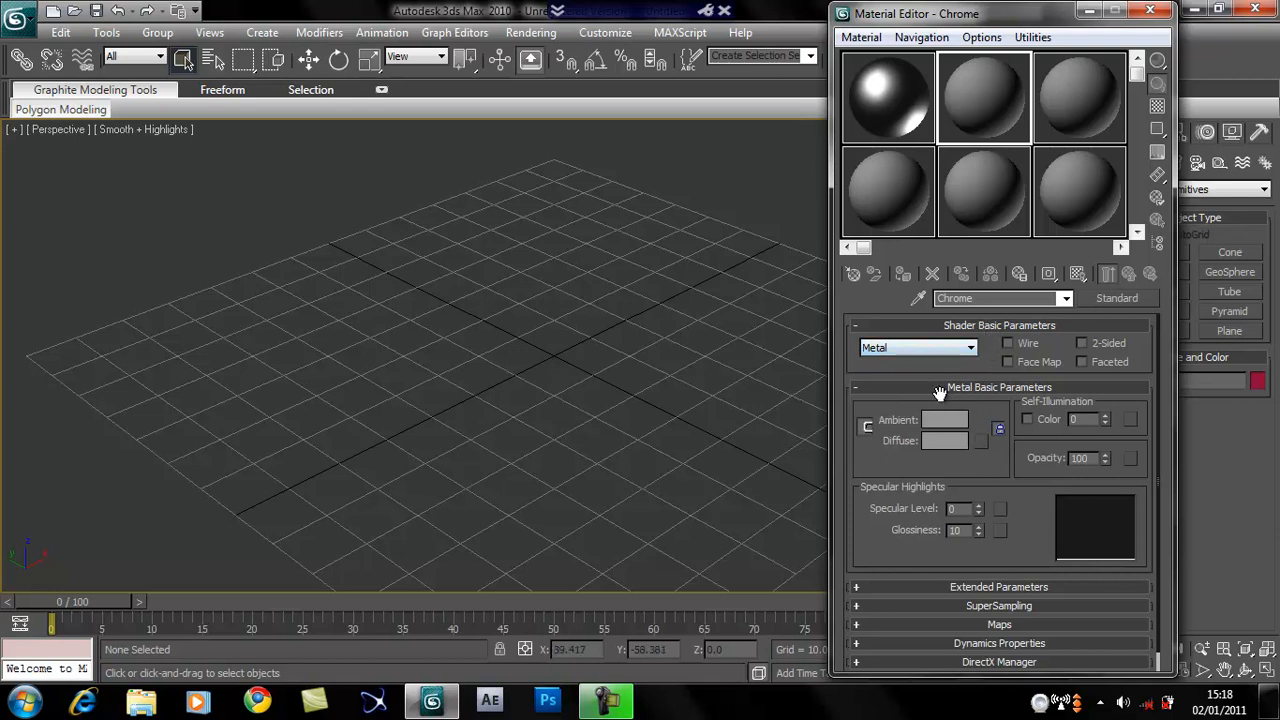
pyautogui.moveTo(950, 424)
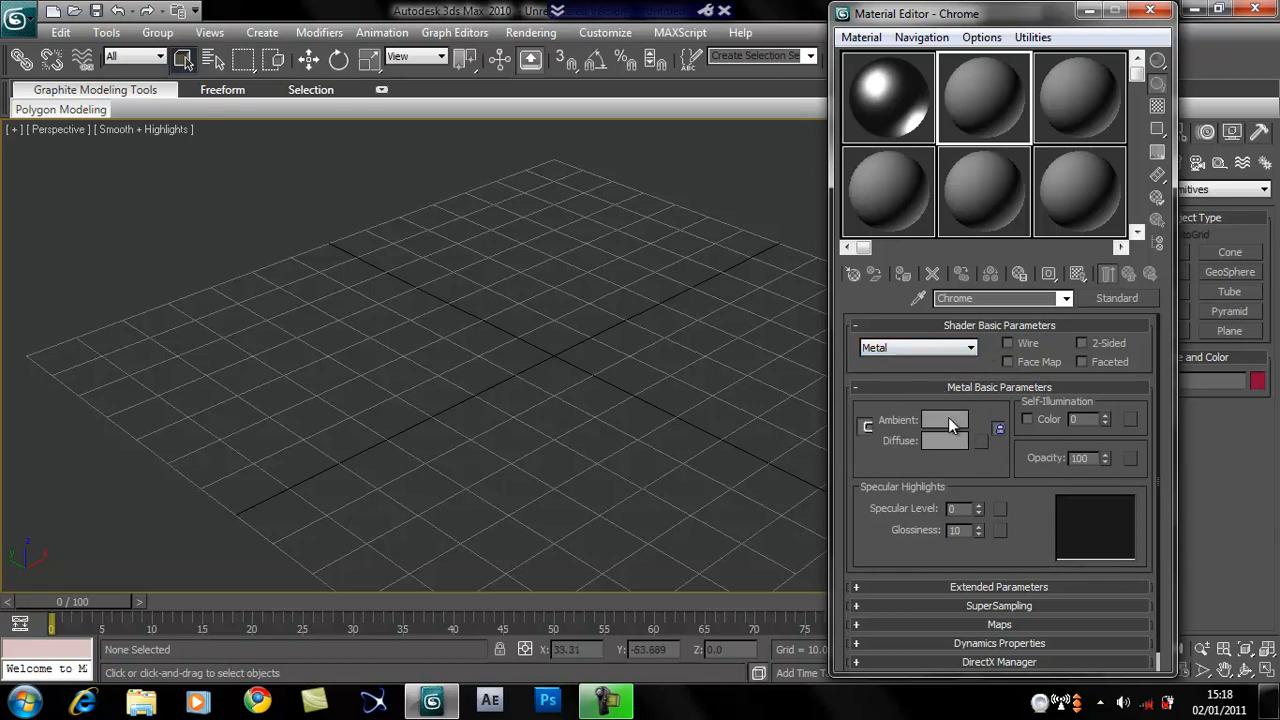
# - Set the chrome's ambient colour to a desaturated light grey in the Color Selector
pyautogui.click(944, 420)
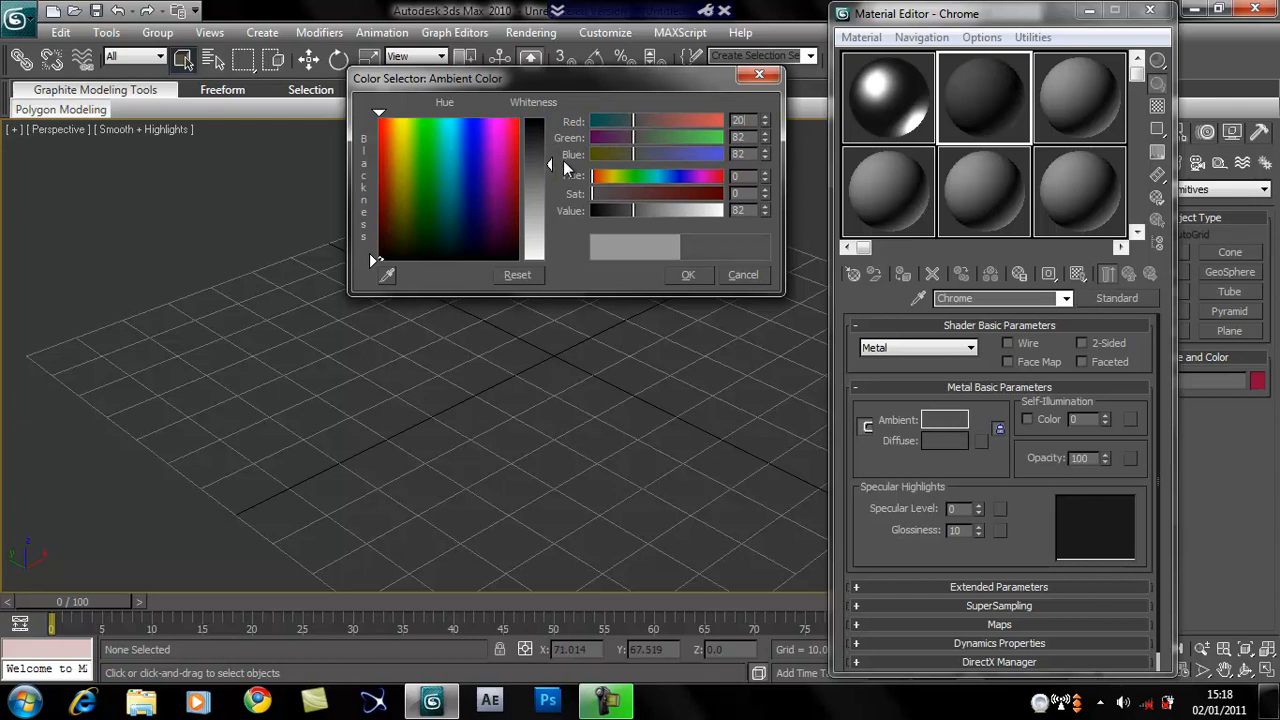
pyautogui.click(524, 130)
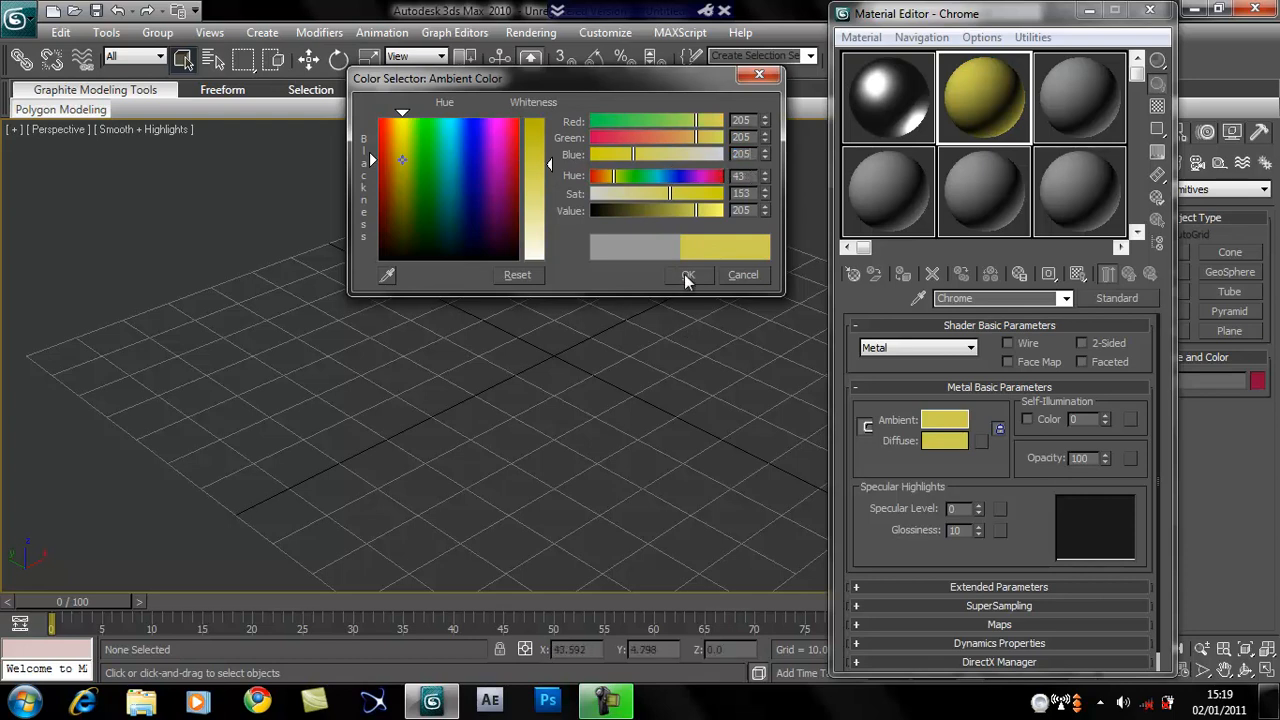
pyautogui.moveTo(548, 162); pyautogui.dragTo(548, 236)
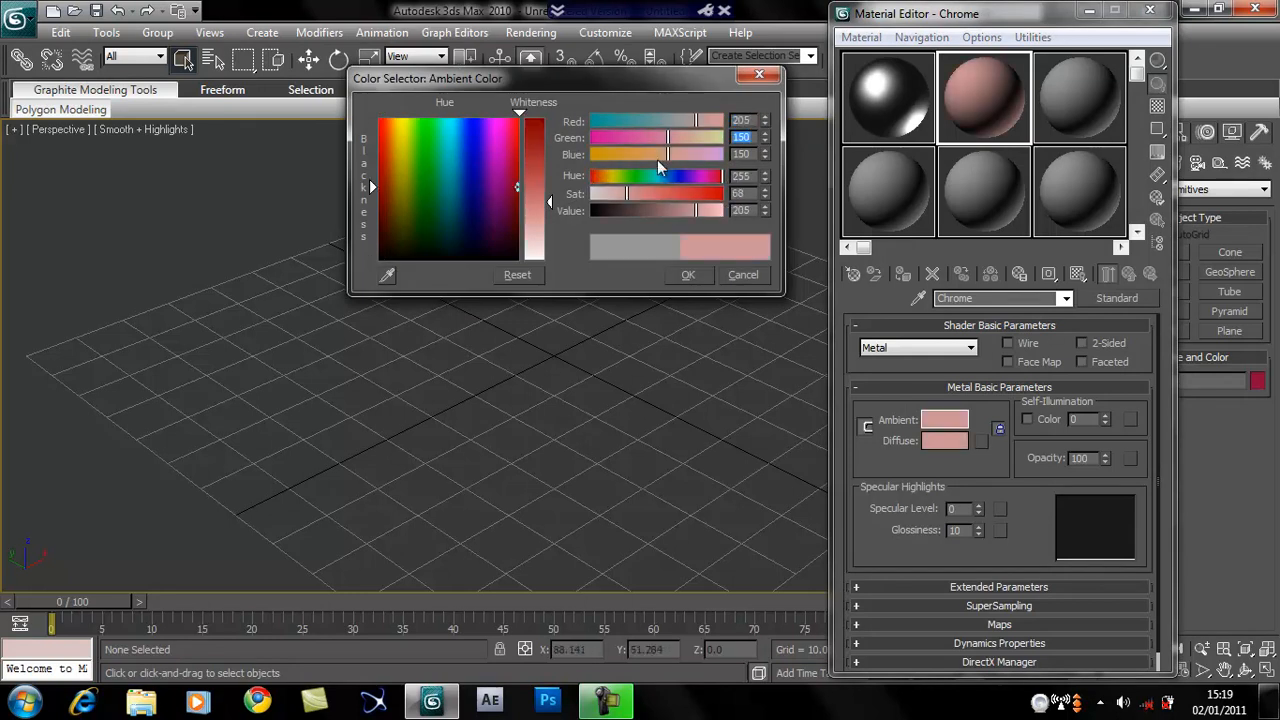
pyautogui.click(600, 176)
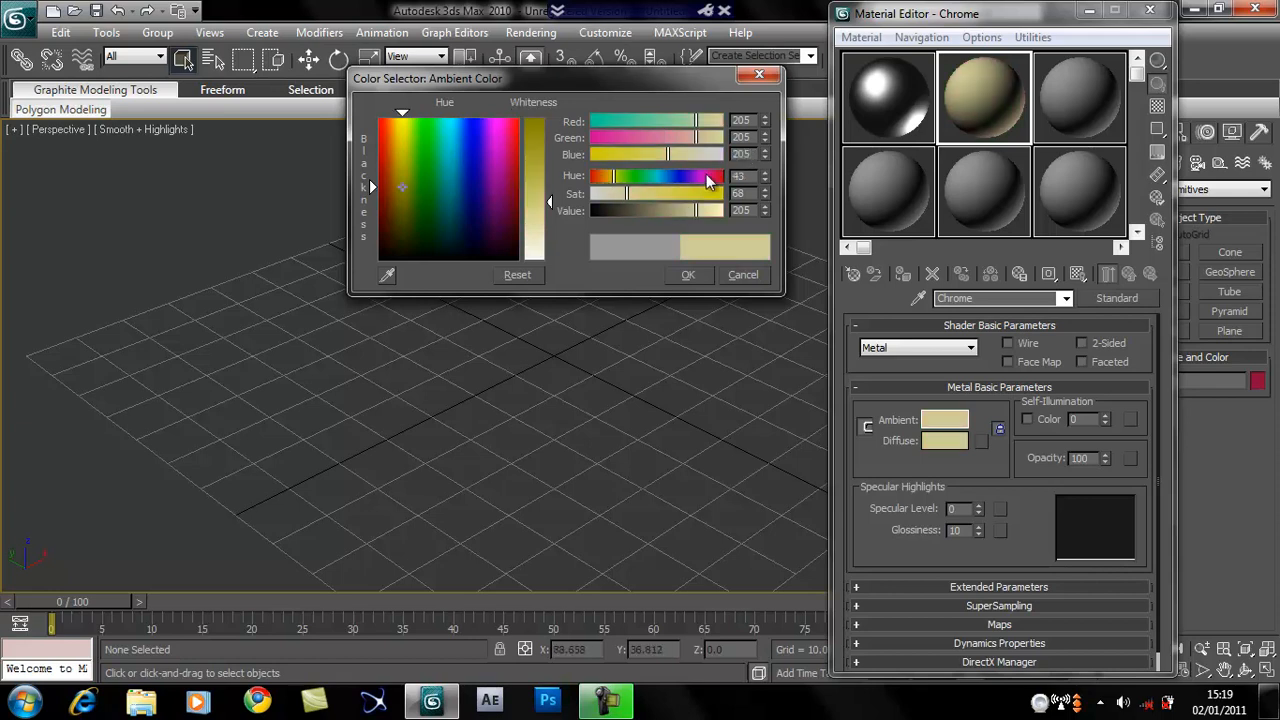
pyautogui.moveTo(710, 176); pyautogui.dragTo(600, 176)
pyautogui.write('101')
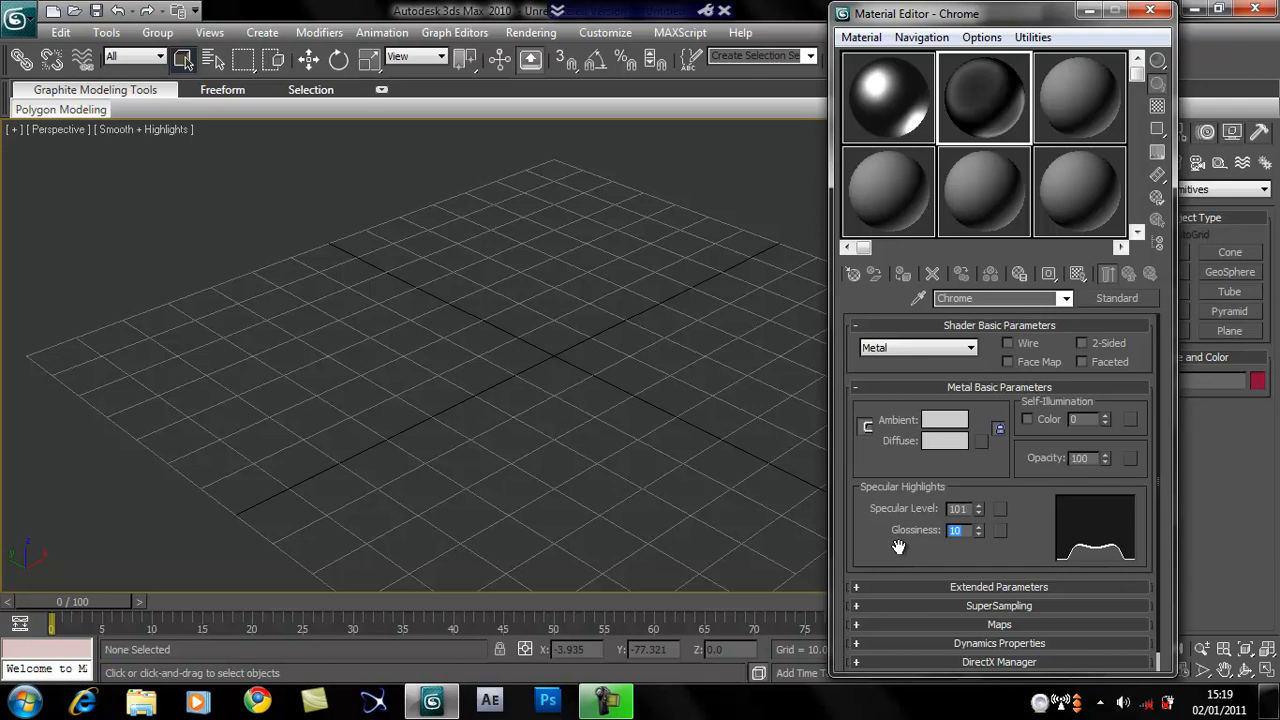
# - Raise the chrome's glossiness and assign a Raytrace map to its reflection slot
pyautogui.moveTo(956, 530); pyautogui.dragTo(956, 544)
pyautogui.write('57')
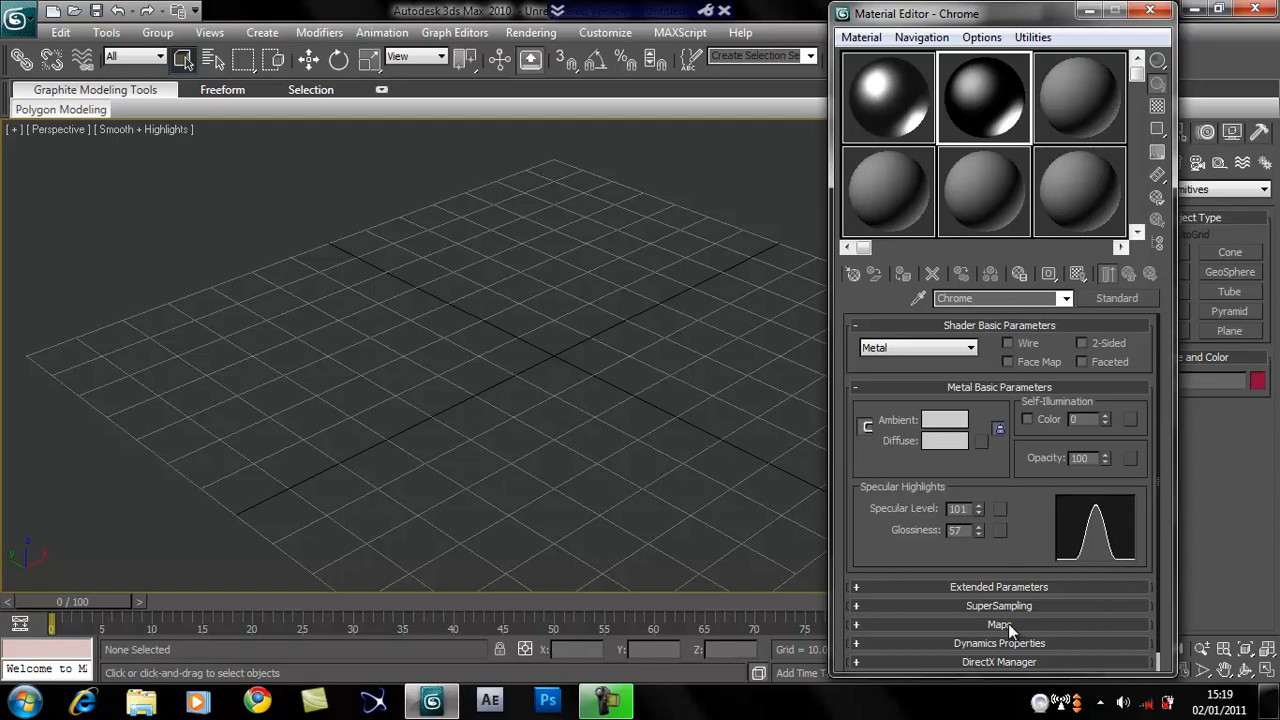
pyautogui.click(998, 624)
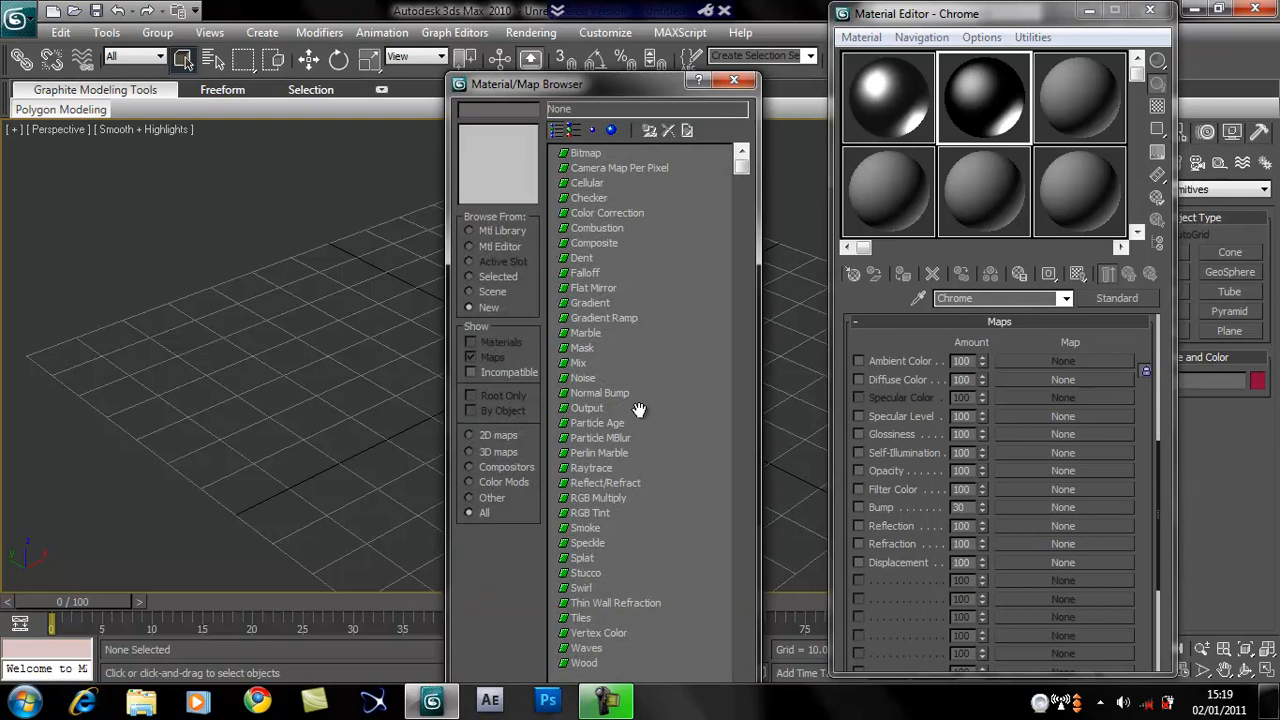
pyautogui.moveTo(612, 478)
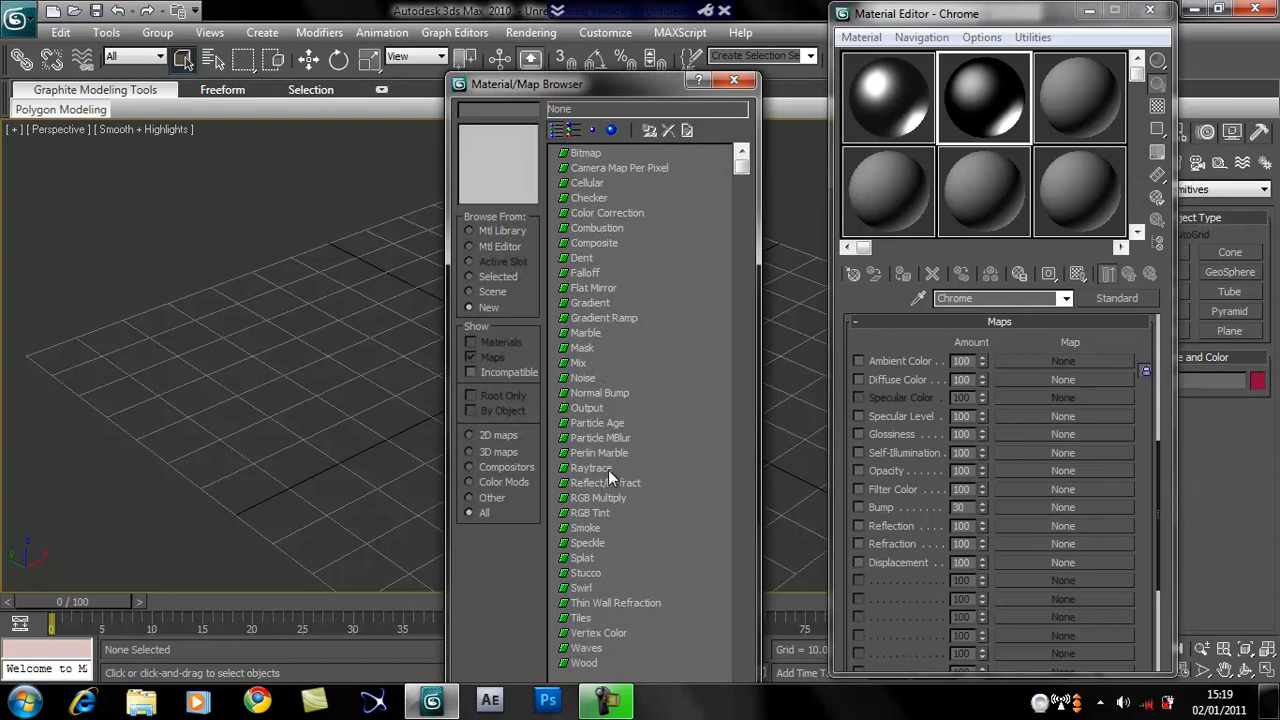
pyautogui.doubleClick(592, 468)
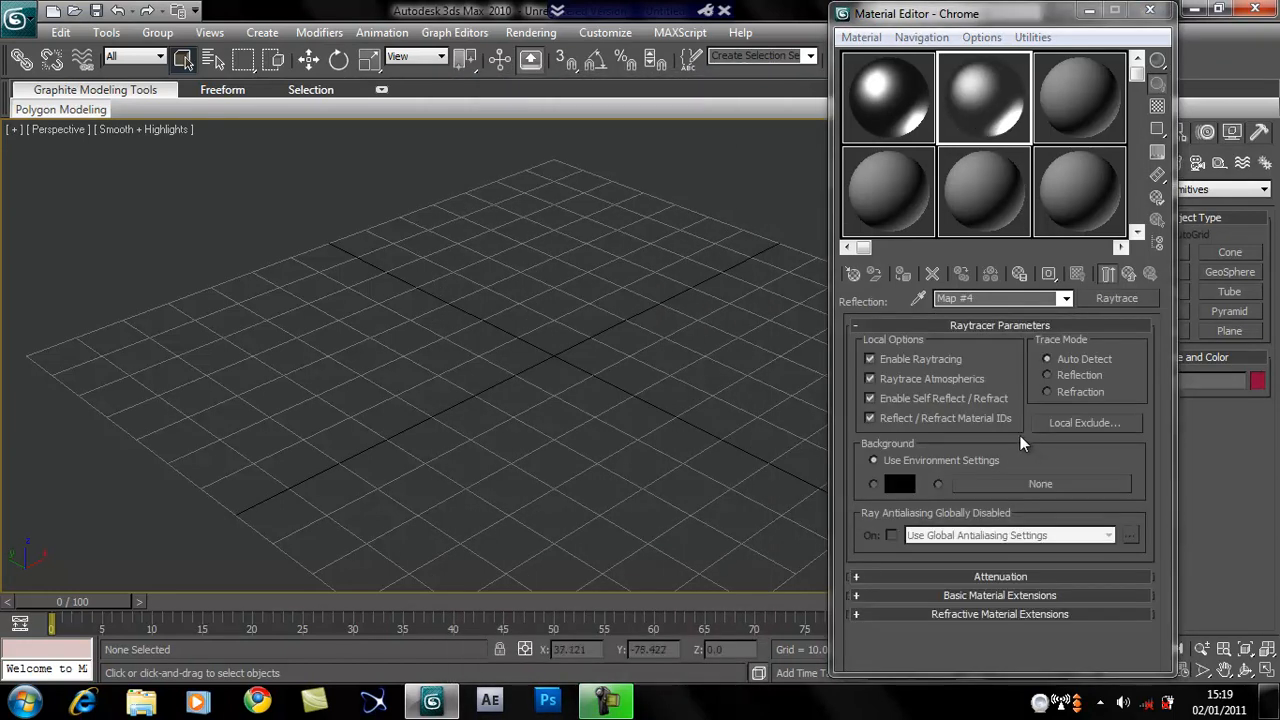
pyautogui.click(1064, 298)
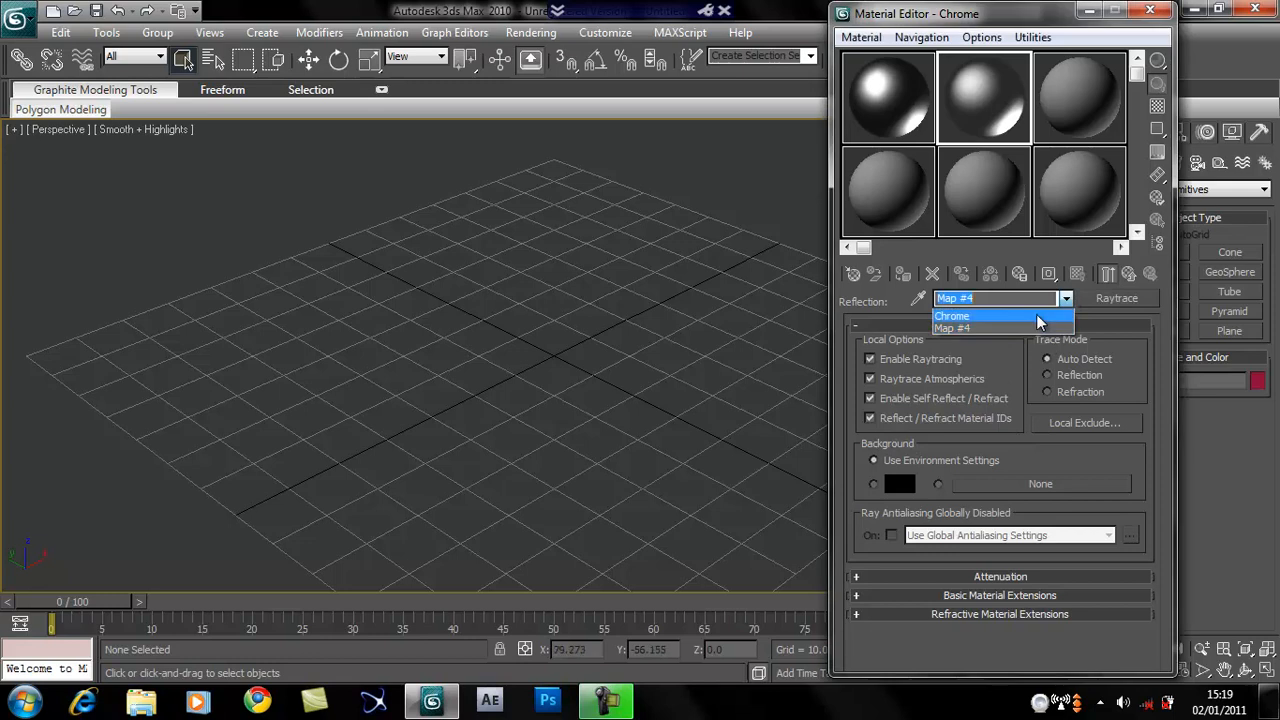
pyautogui.click(952, 316)
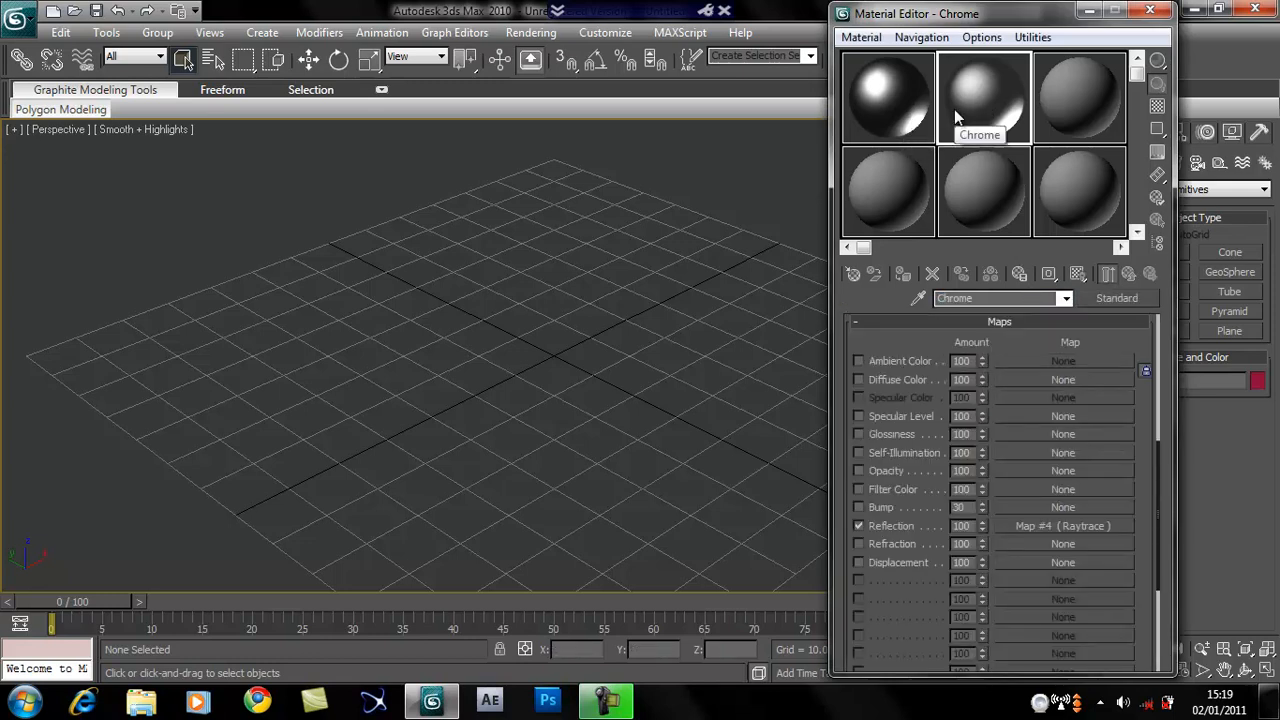
pyautogui.moveTo(984, 190)
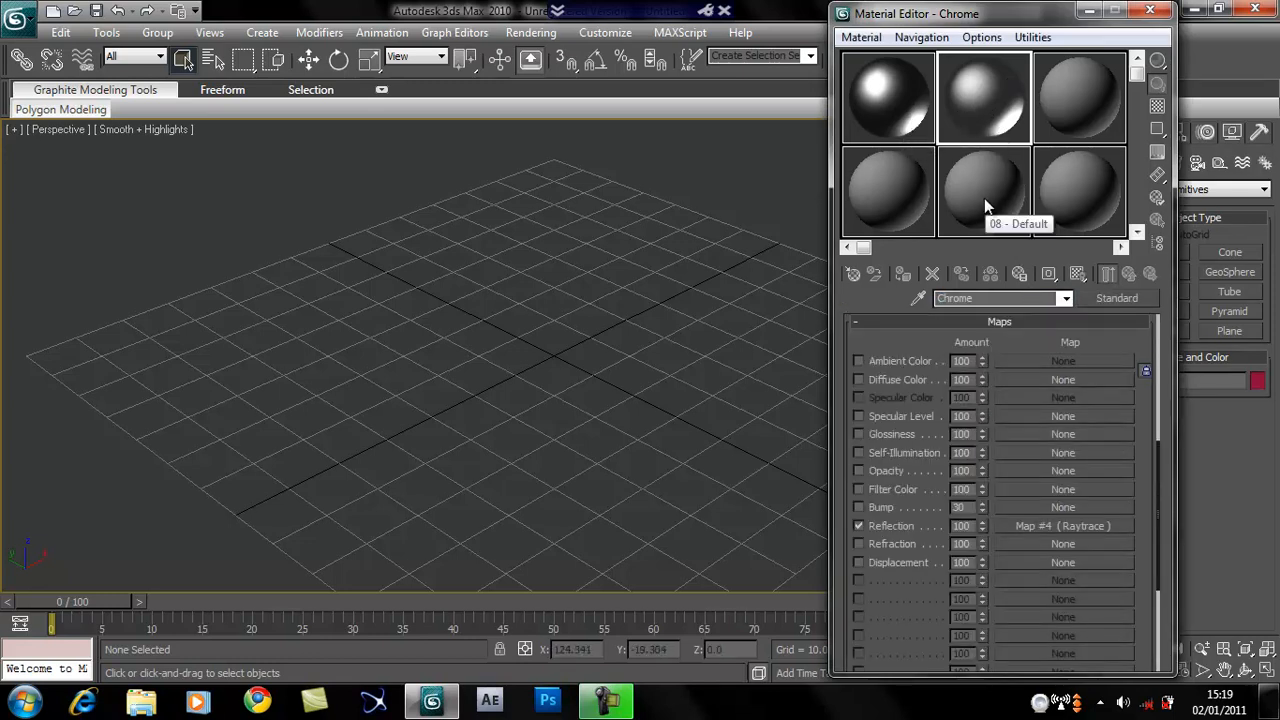